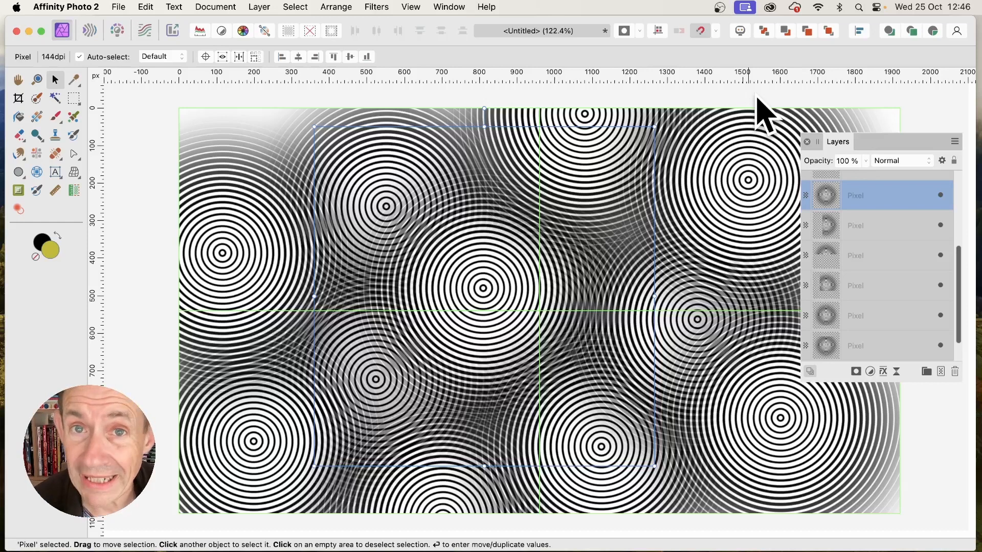
Step: Show the flyout of shape-drawing tools in the Tools panel
left_click(18, 172)
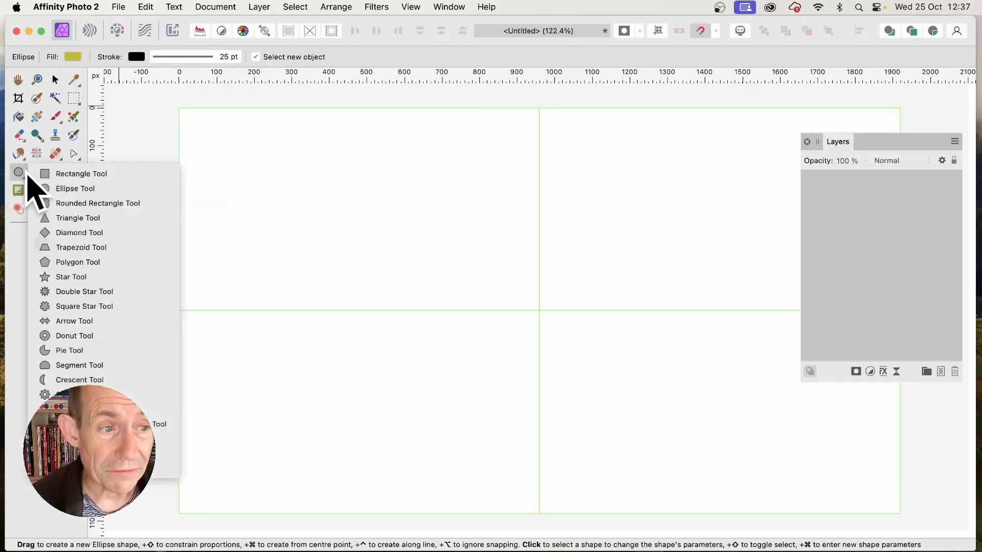
mouse_move(94, 189)
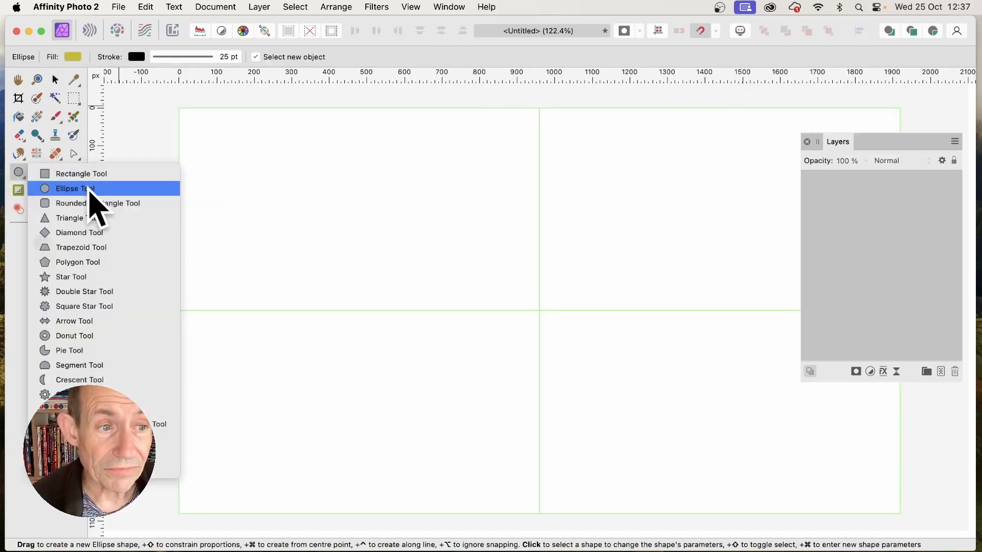
Step: Draw a yellow, black-outlined circle centred where the page guides cross using the Ellipse Tool
left_click(74, 189)
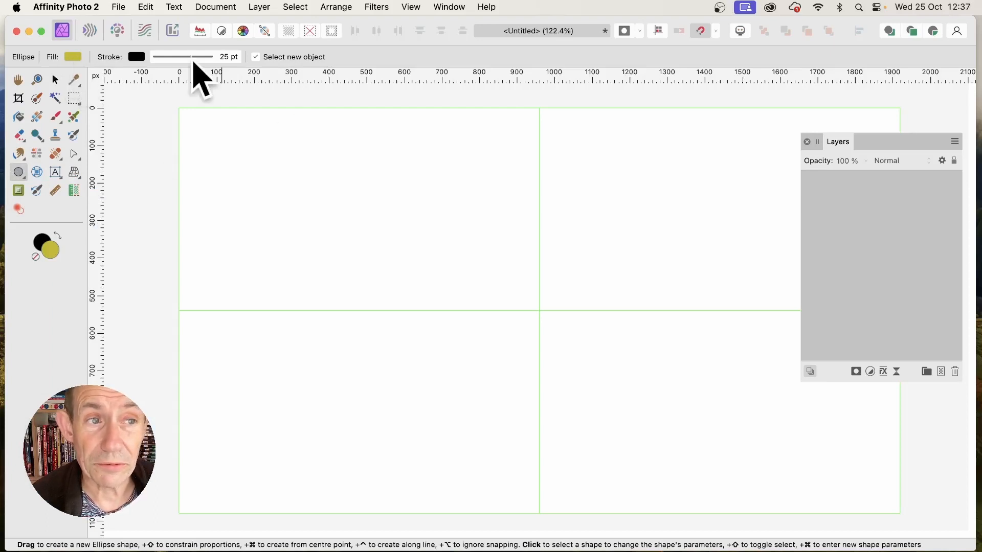
mouse_move(222, 82)
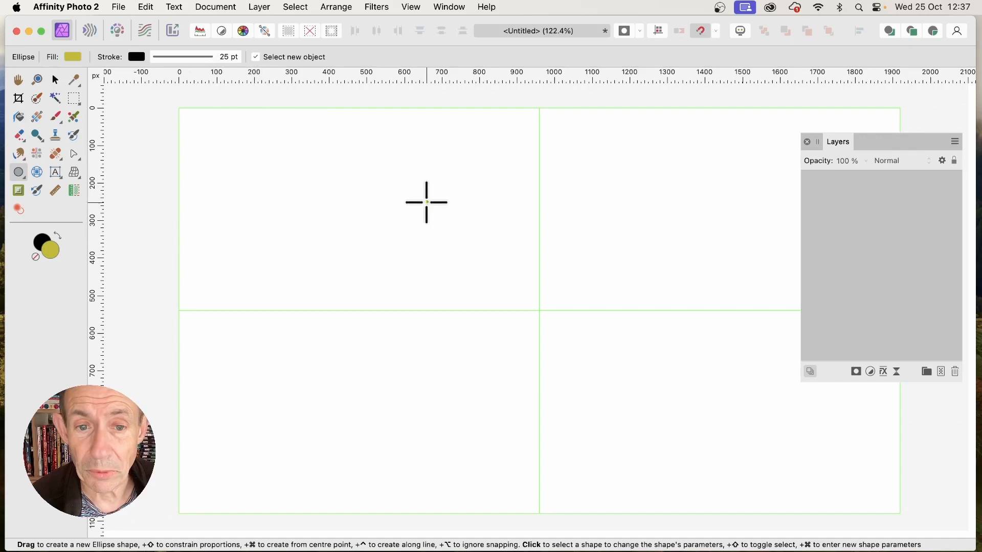
left_click_drag(426, 216, 588, 420)
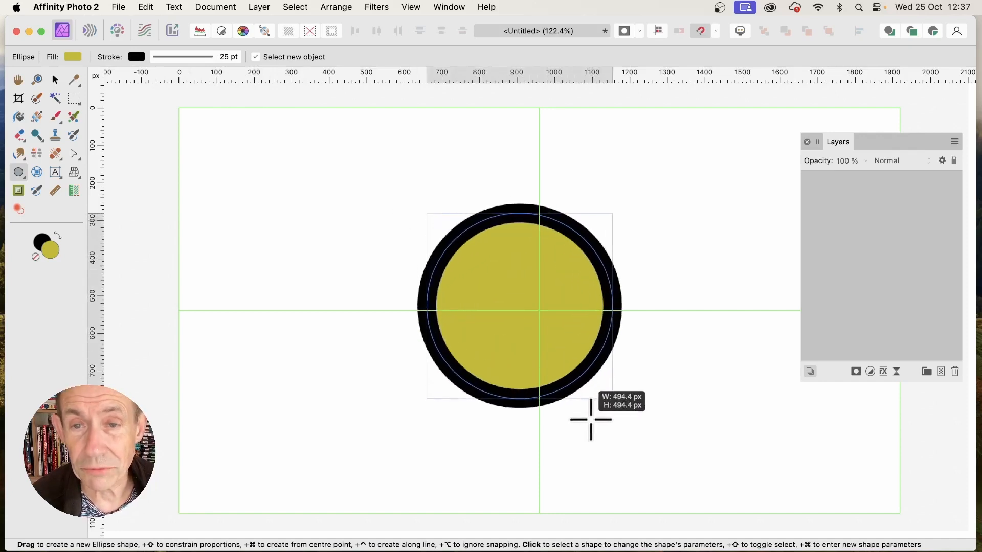
left_click_drag(591, 419, 611, 441)
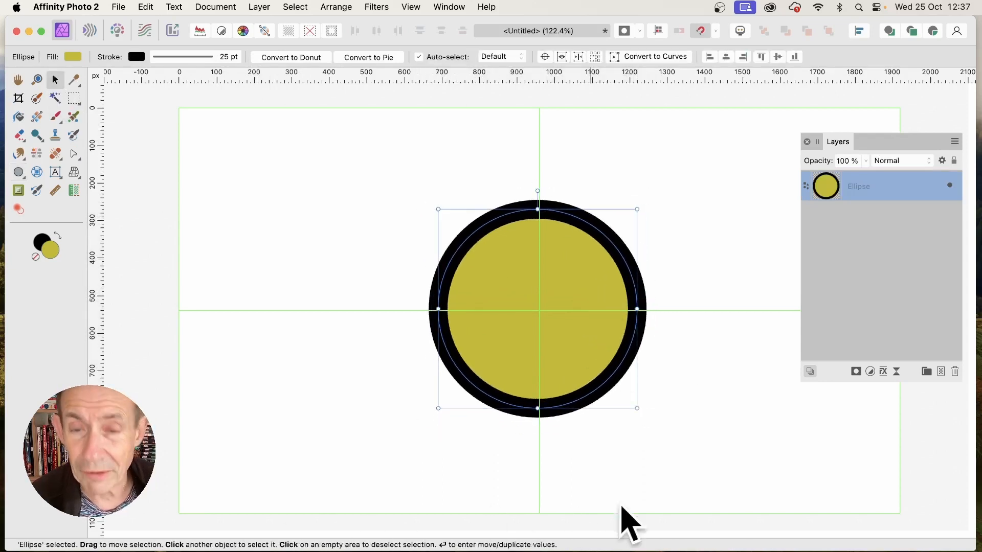
mouse_move(658, 253)
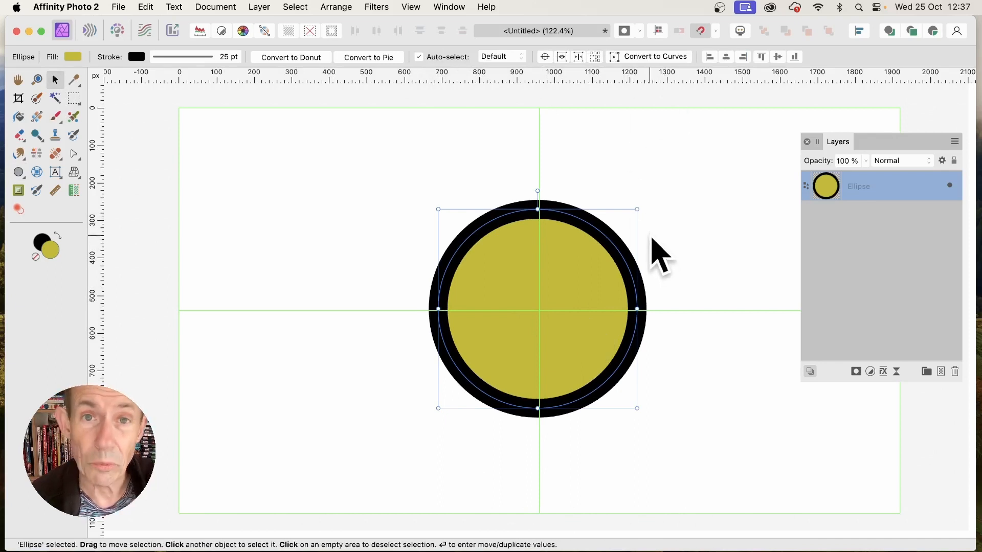
mouse_move(775, 329)
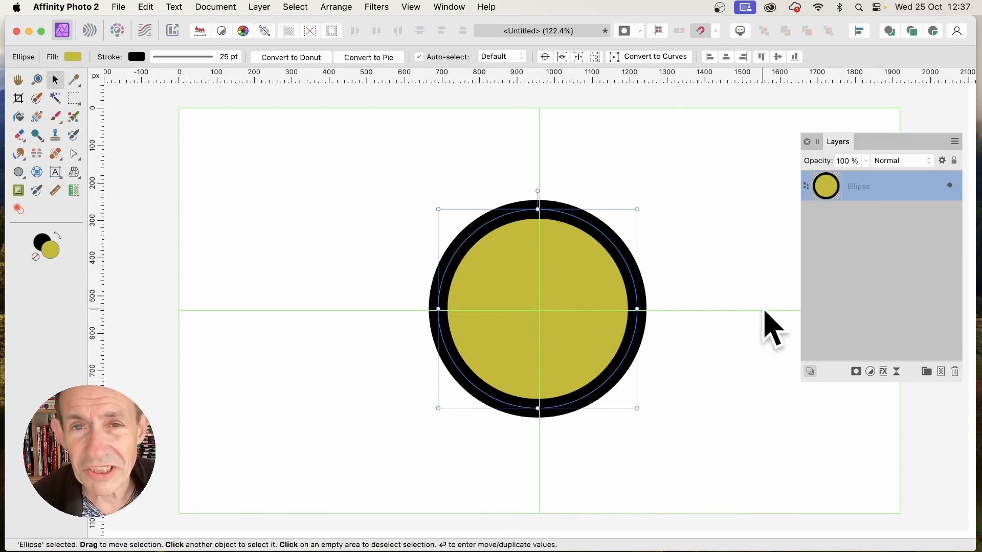
mouse_move(548, 282)
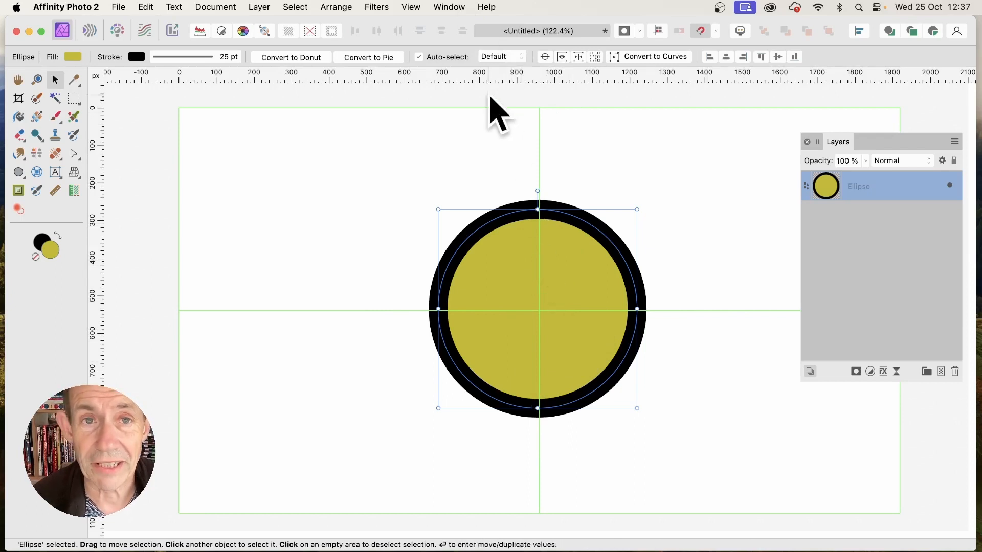
left_click(411, 6)
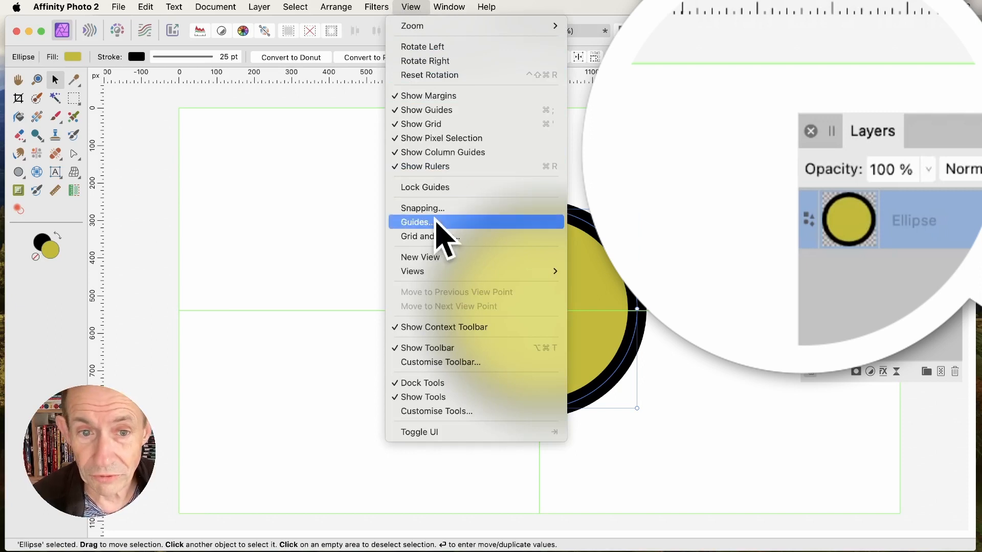
left_click(415, 222)
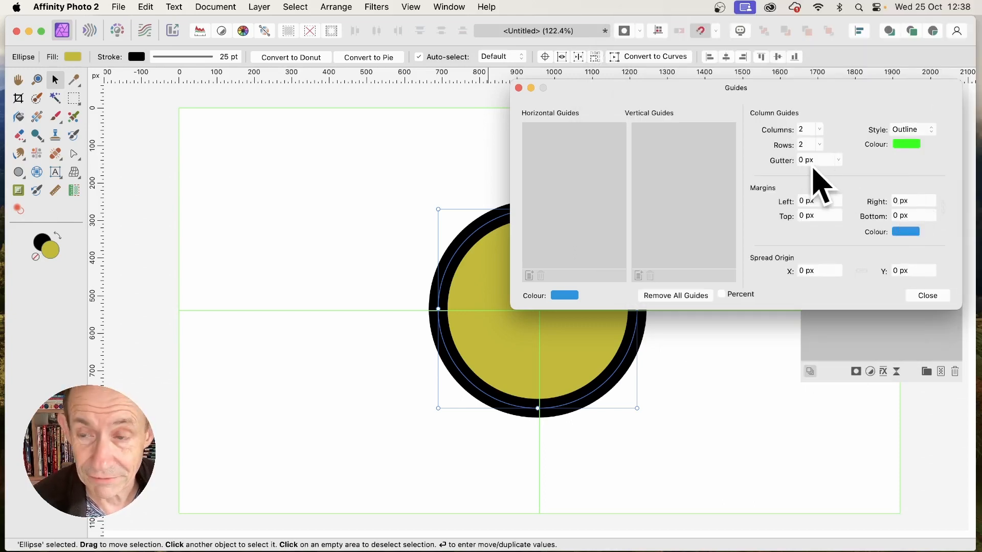
left_click(927, 295)
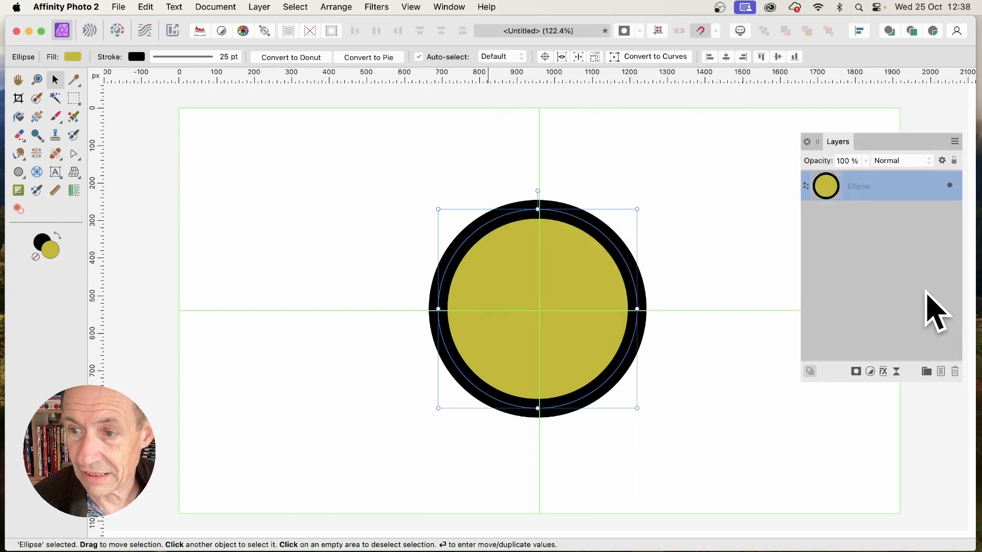
Step: Apply a Gaussian Blur with a 65.5 px radius to the circle, dismissing the rasterising notice
left_click(376, 7)
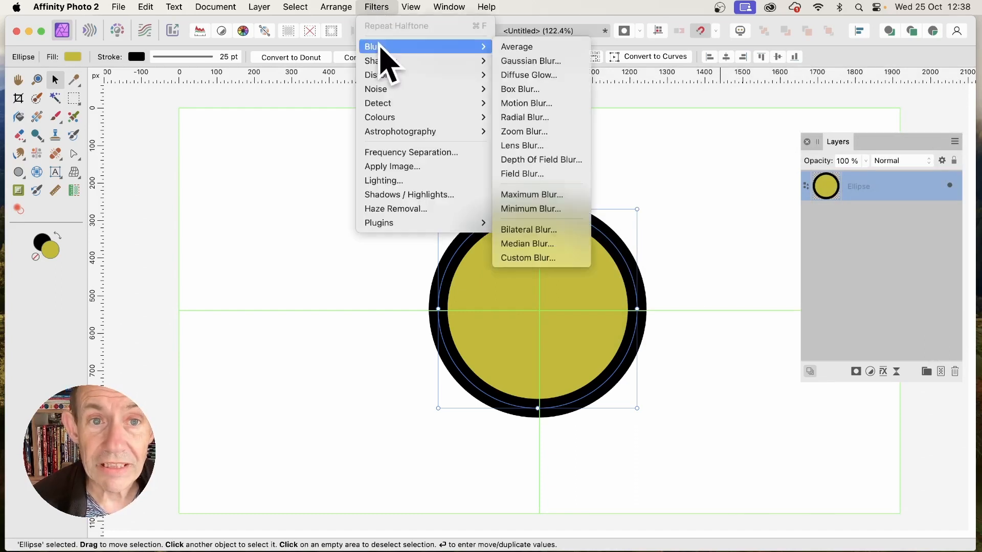
left_click(531, 61)
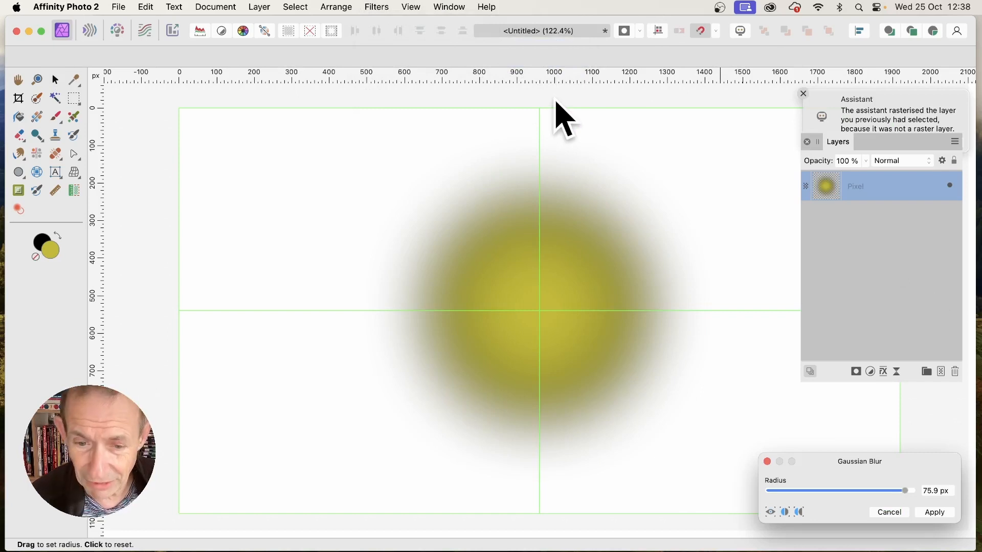
left_click(803, 93)
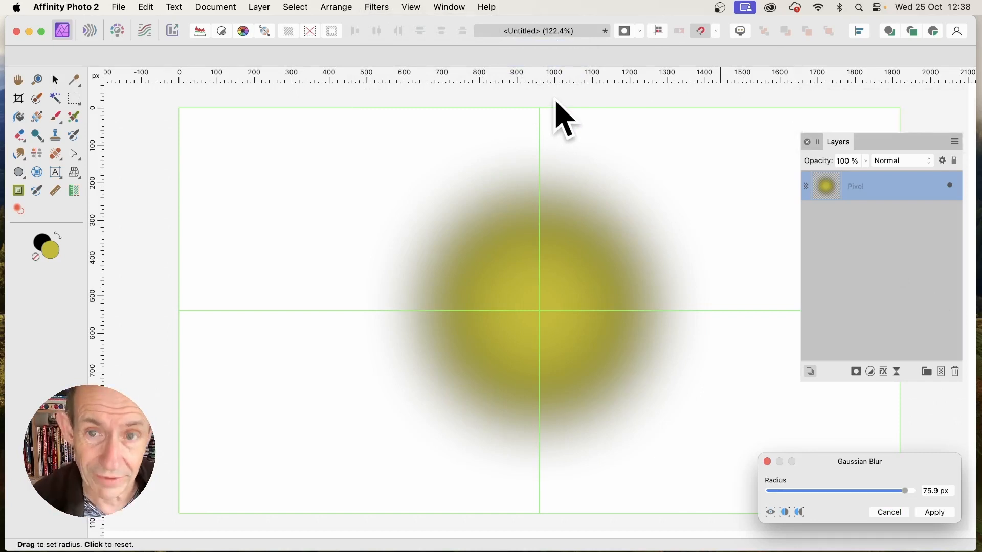
left_click_drag(860, 461, 711, 277)
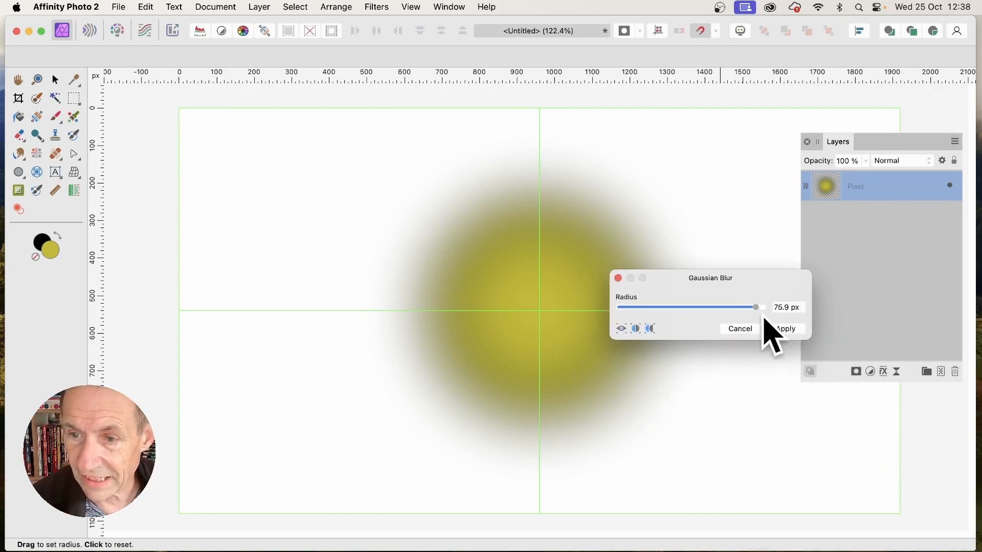
left_click_drag(756, 307, 751, 307)
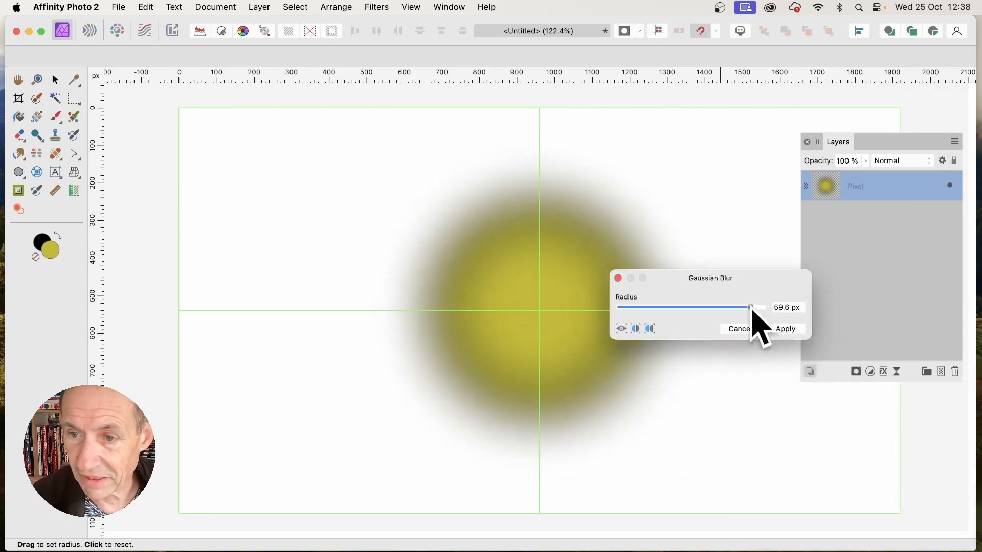
left_click_drag(758, 307, 750, 307)
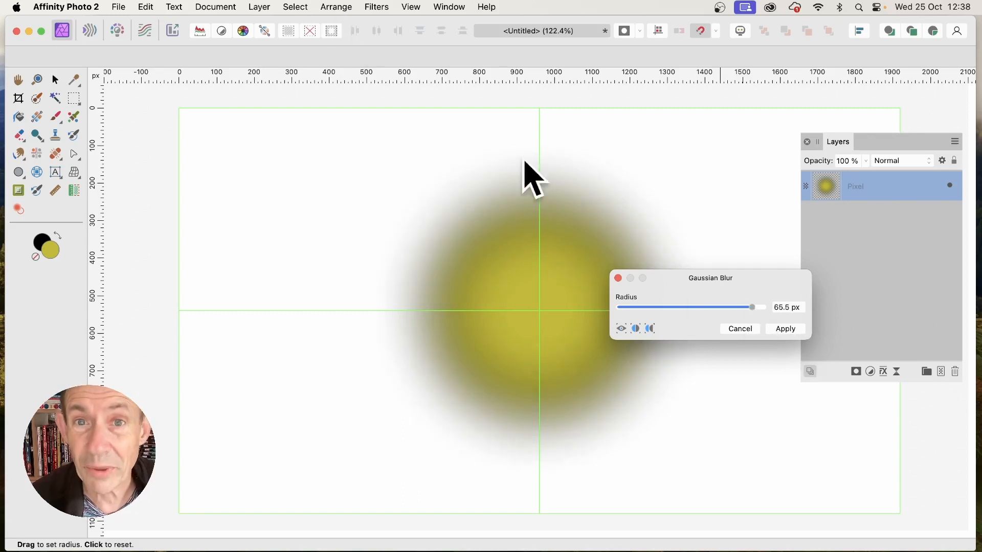
mouse_move(788, 348)
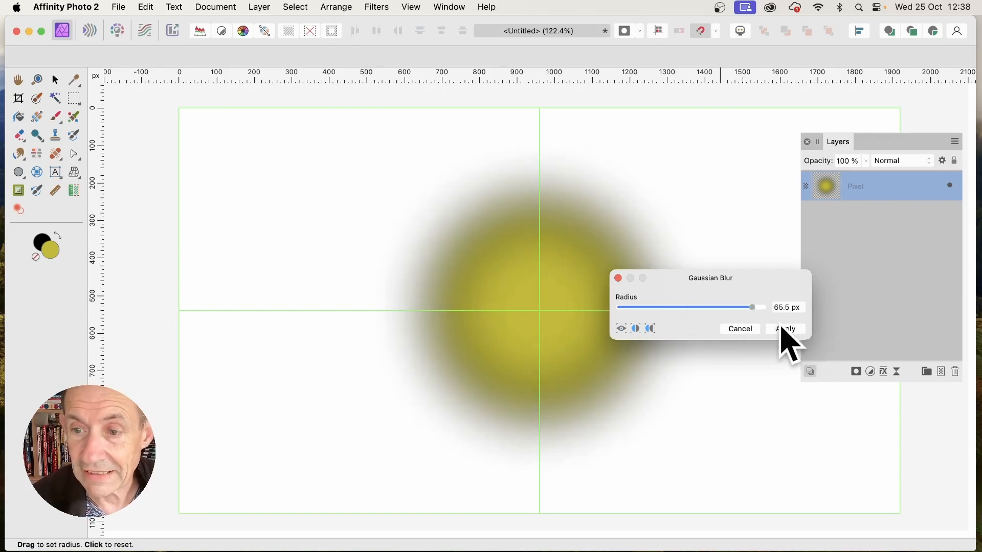
left_click(785, 328)
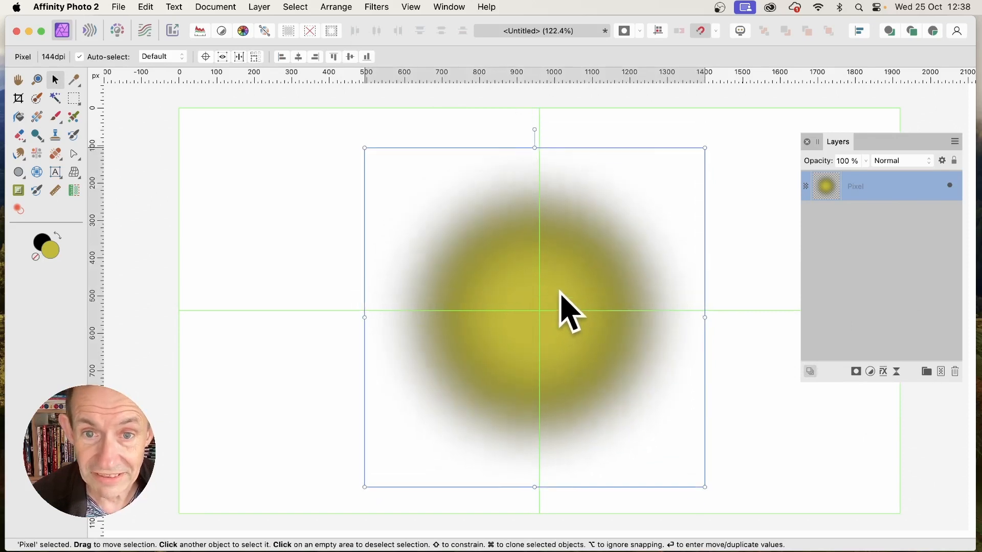
Step: Open the Halftone filter and preview a Line screen showing horizontal stripes
left_click(376, 7)
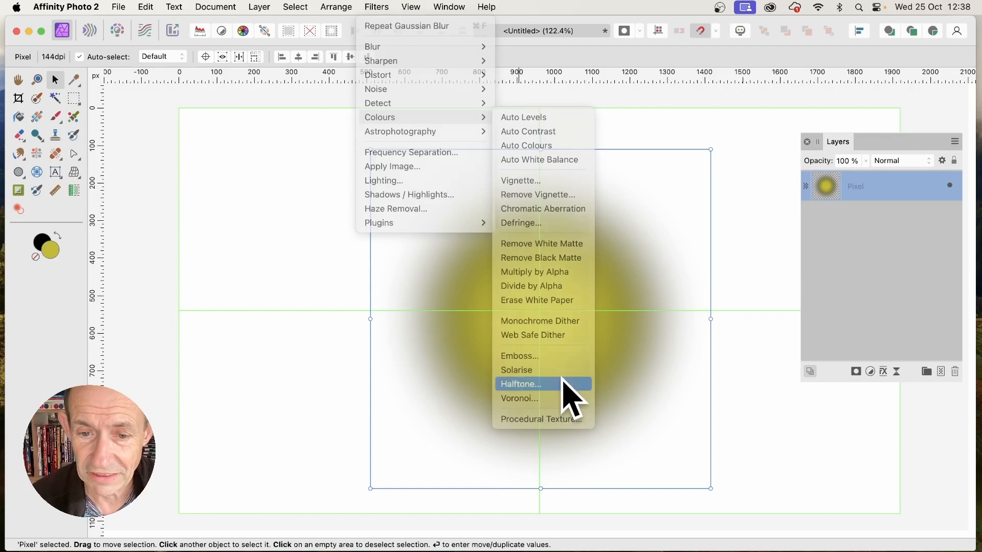
left_click(519, 384)
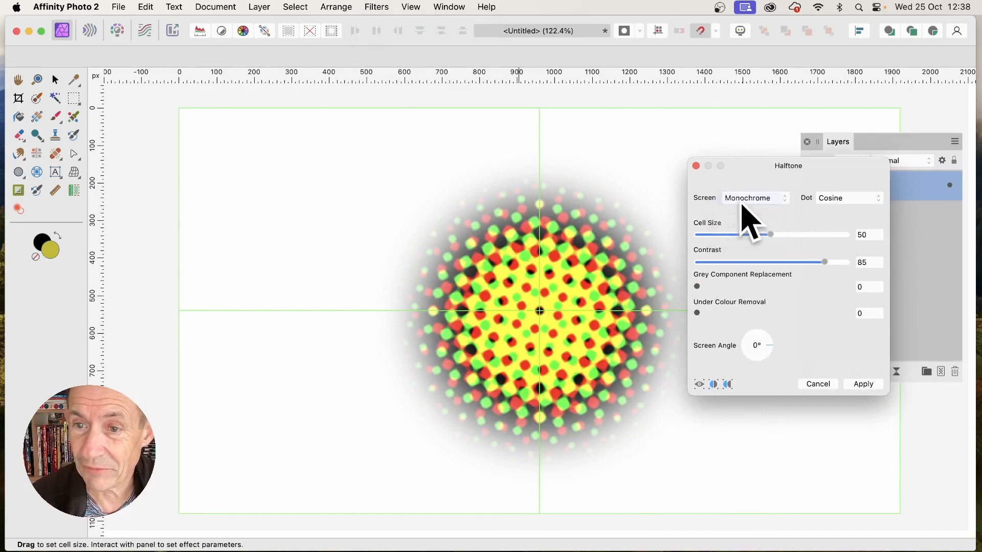
left_click(754, 198)
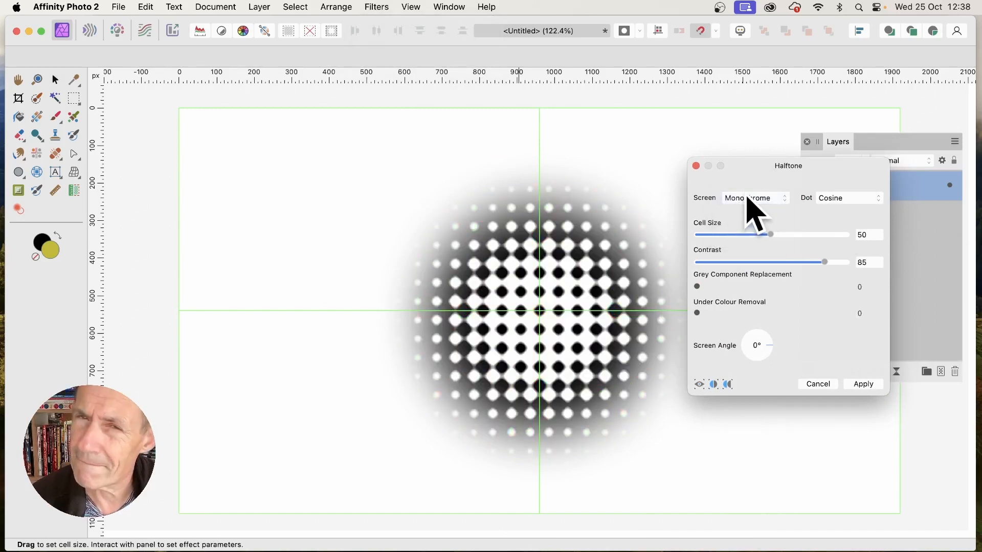
left_click(751, 198)
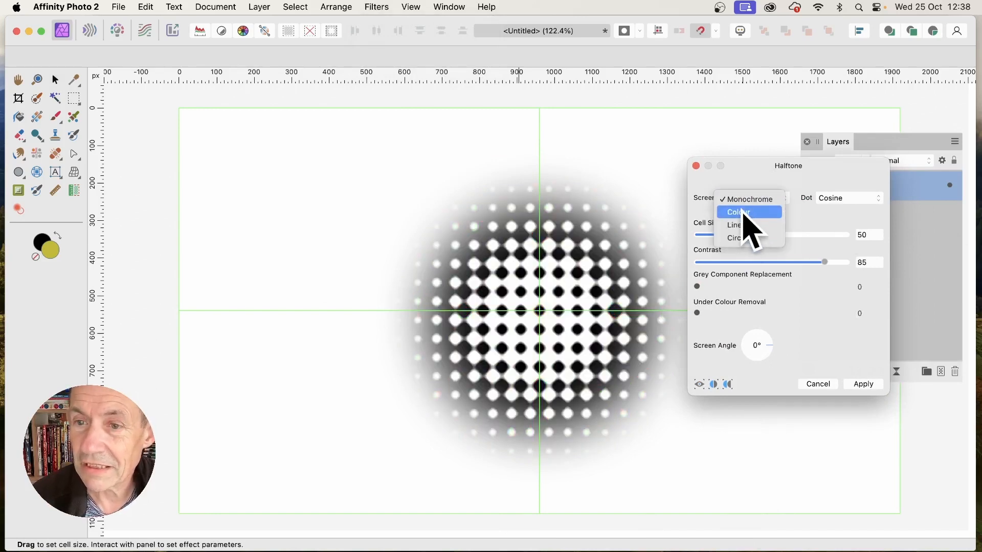
left_click(733, 225)
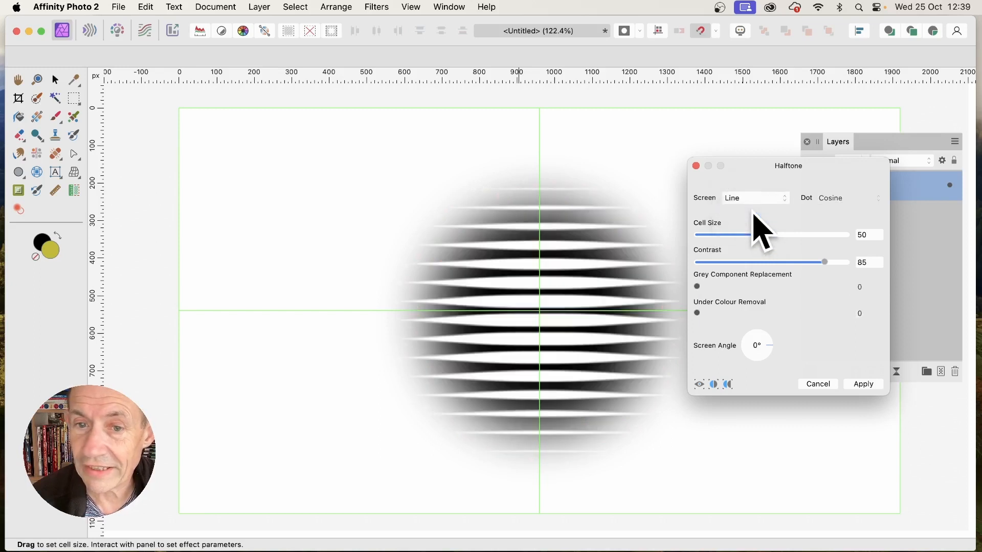
left_click(755, 198)
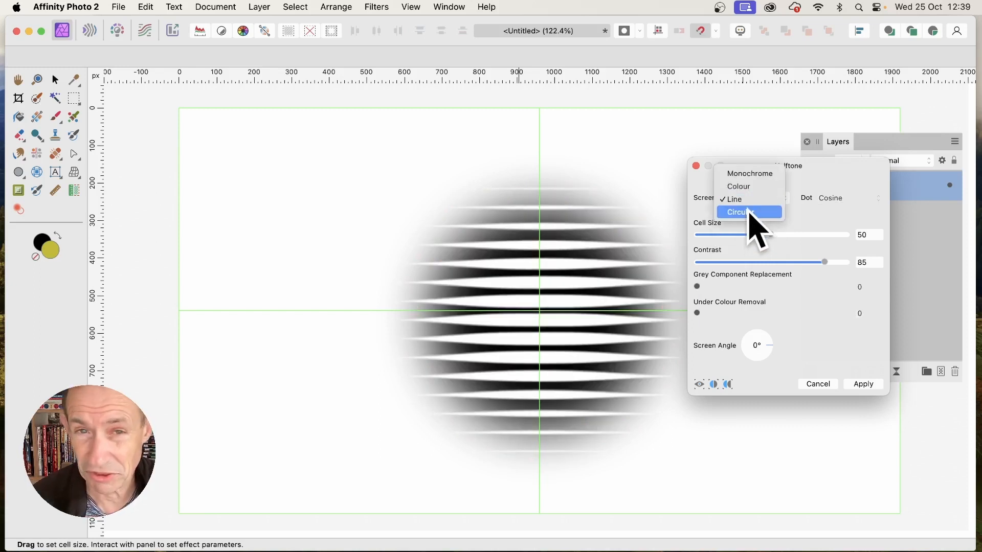
Step: Apply a Circular halftone screen with cell size about 15.9
left_click(739, 212)
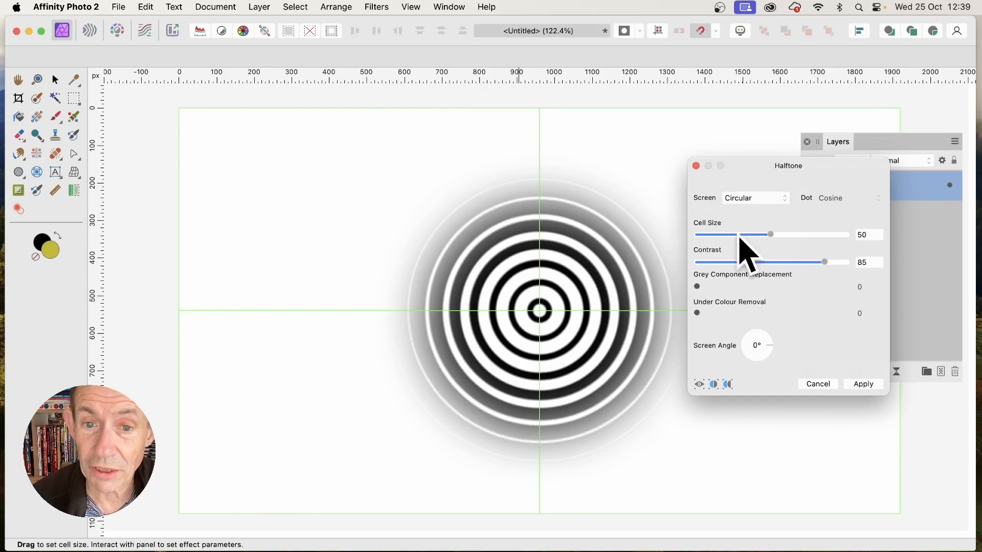
mouse_move(382, 319)
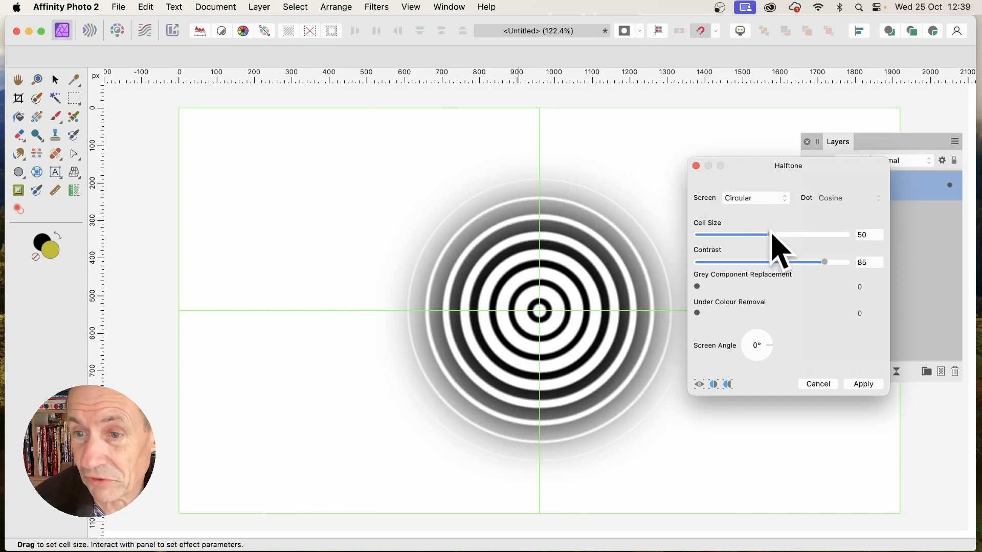
mouse_move(683, 235)
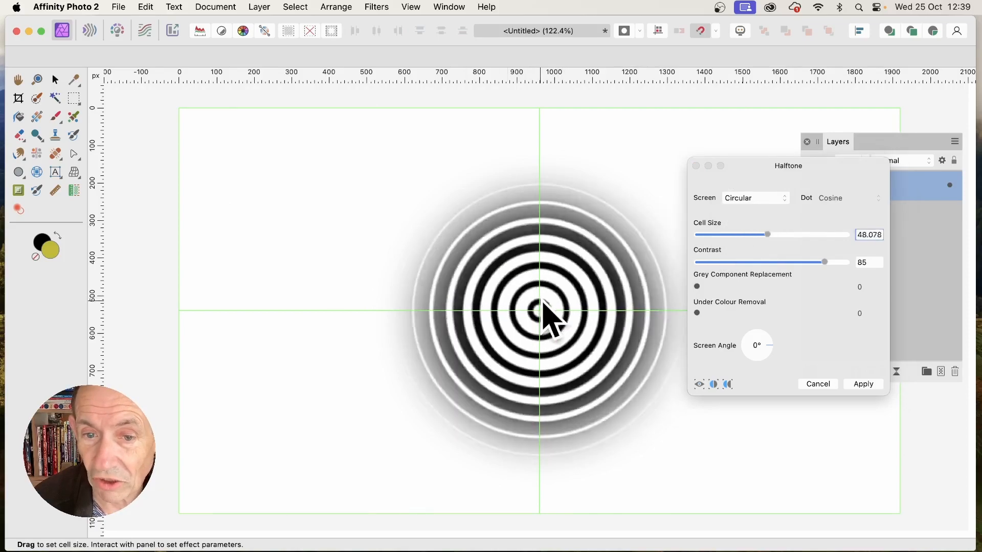
left_click_drag(548, 313, 551, 326)
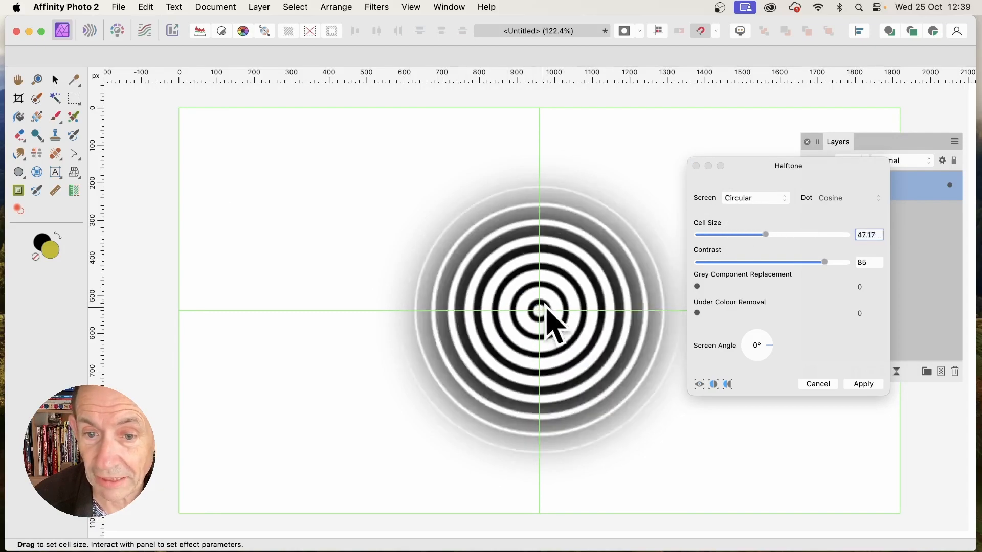
left_click_drag(765, 234, 704, 234)
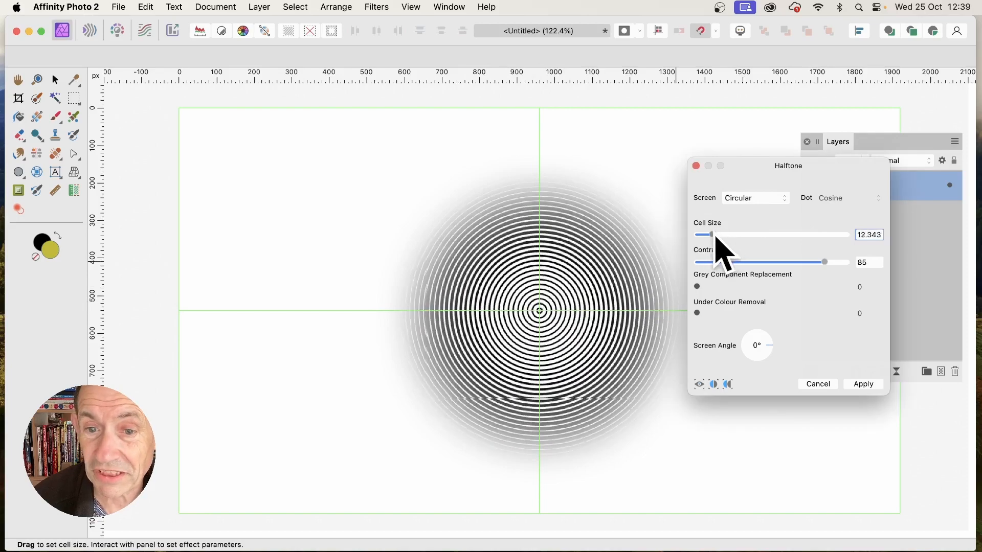
left_click_drag(703, 234, 710, 234)
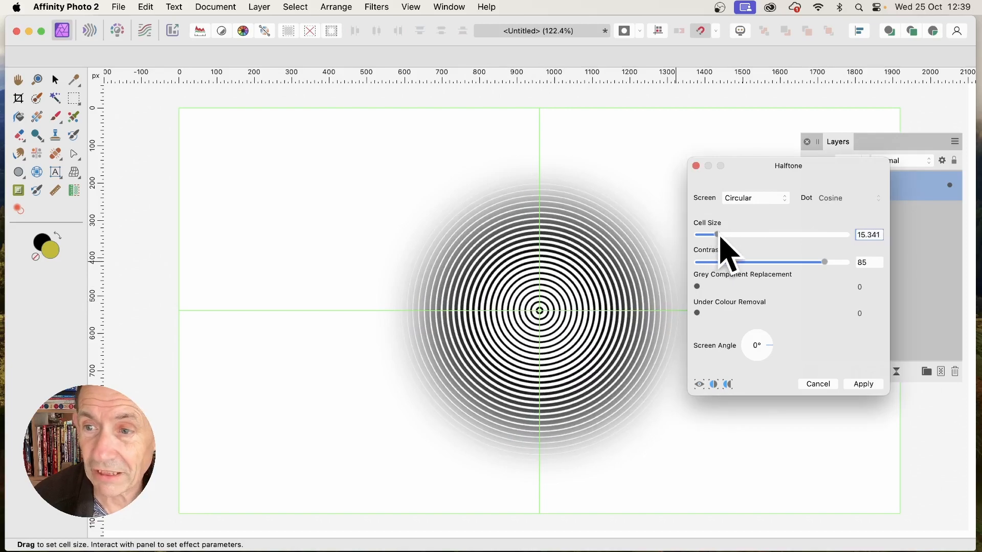
left_click_drag(706, 234, 722, 234)
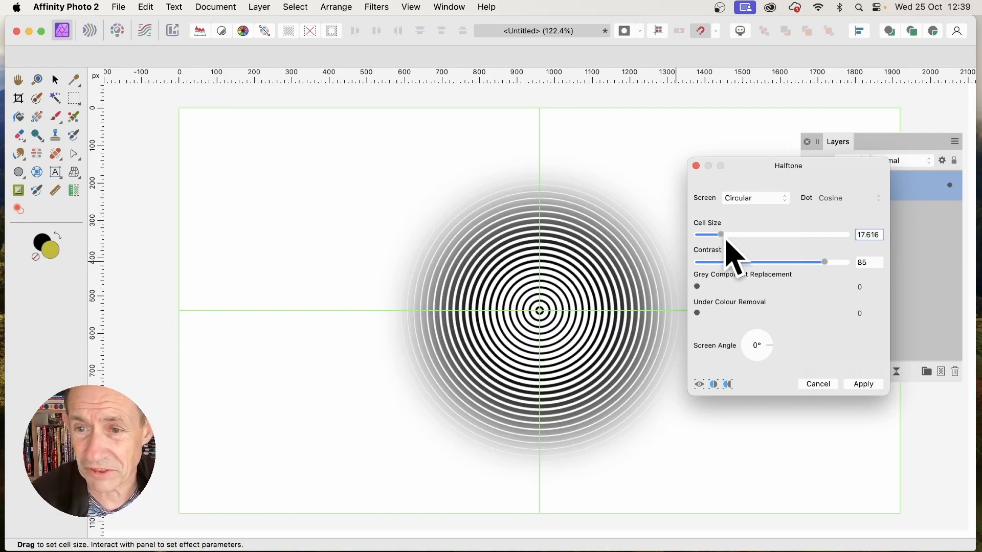
left_click_drag(720, 235, 697, 234)
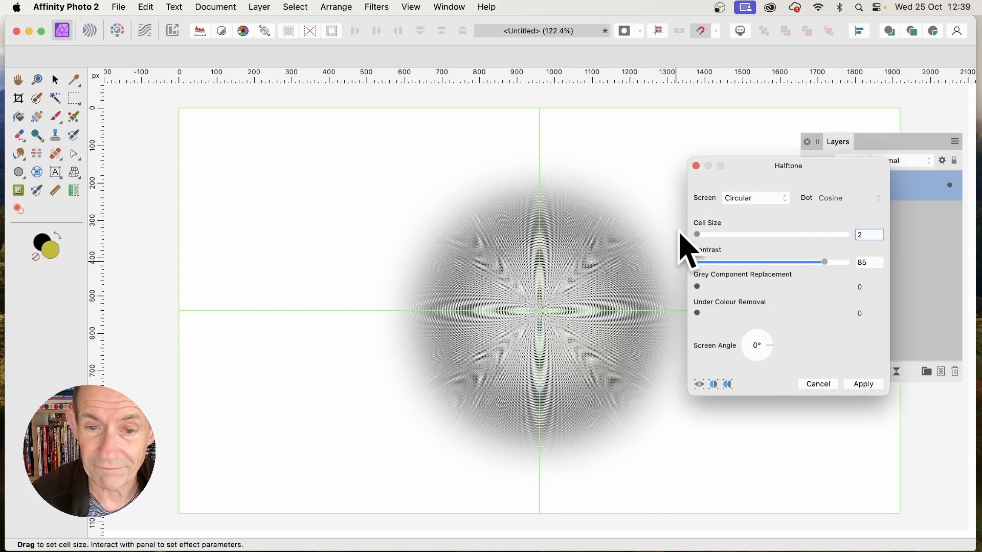
left_click_drag(697, 234, 711, 234)
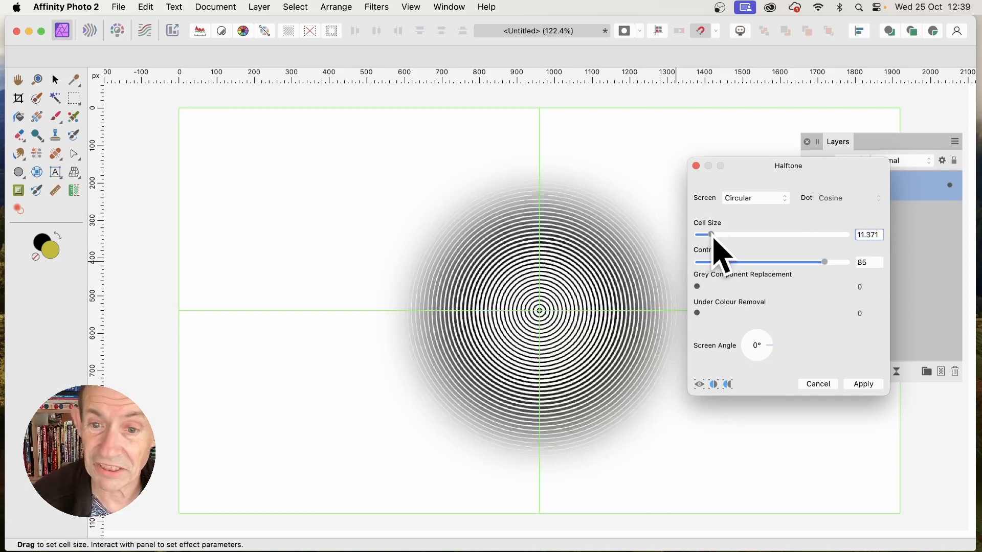
left_click_drag(710, 234, 718, 234)
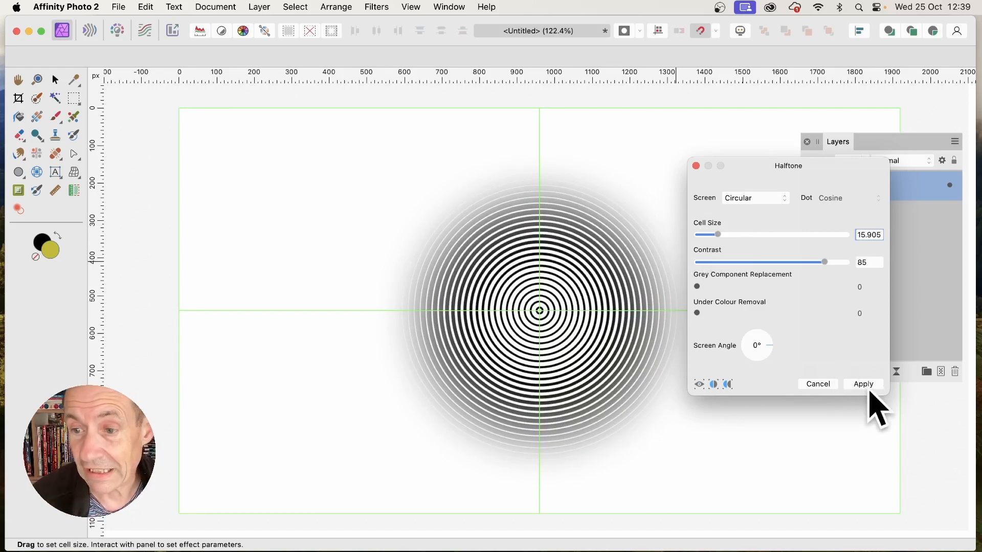
left_click(862, 384)
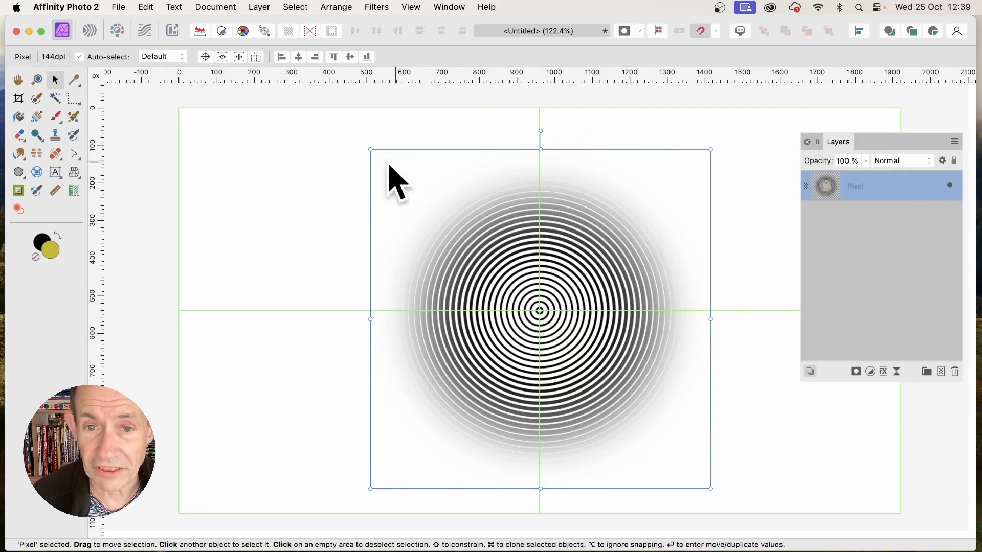
mouse_move(619, 301)
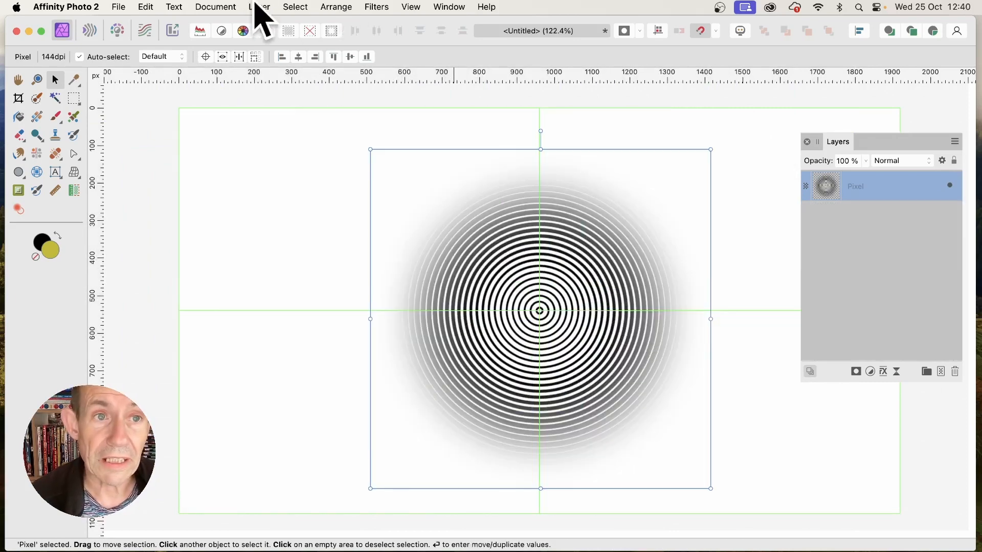
left_click(259, 7)
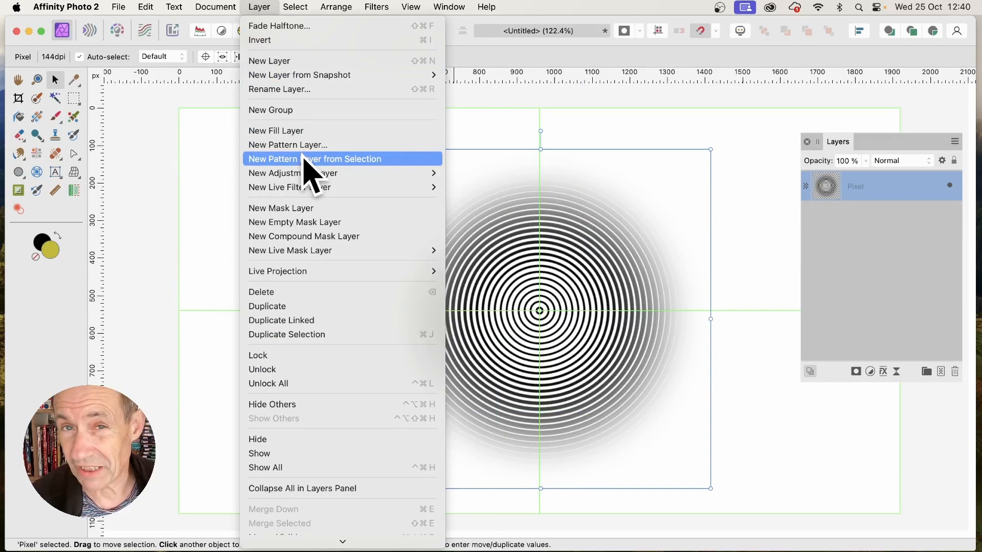
left_click(315, 159)
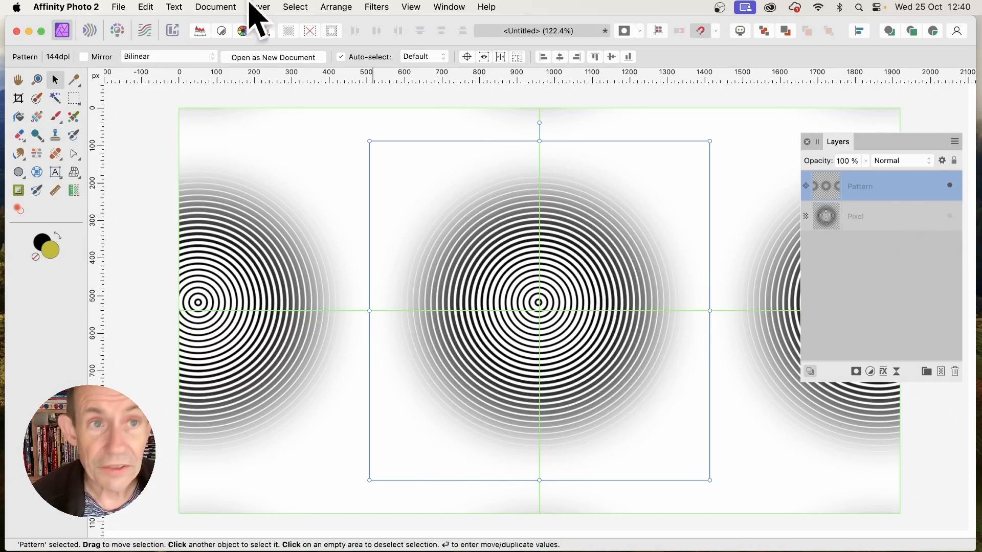
left_click(260, 7)
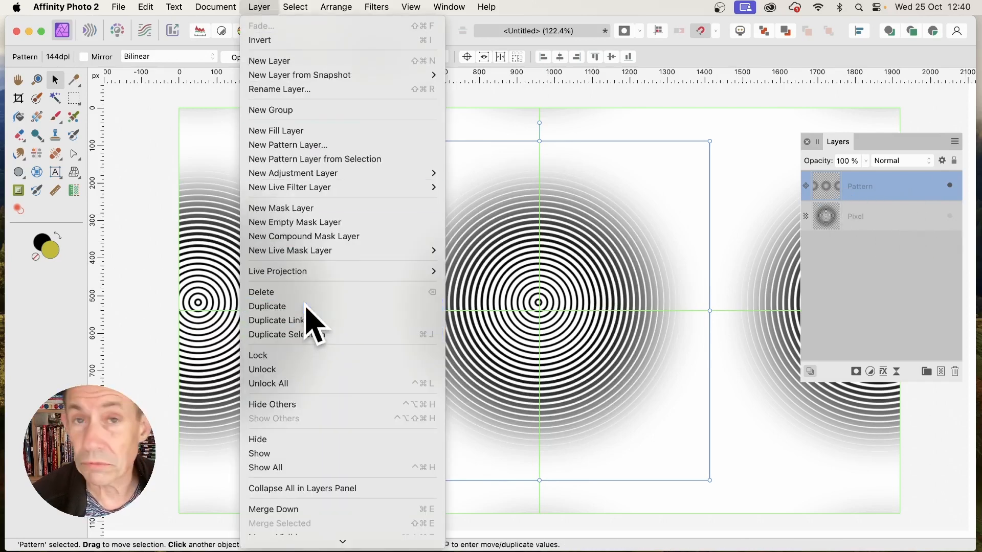
left_click(267, 306)
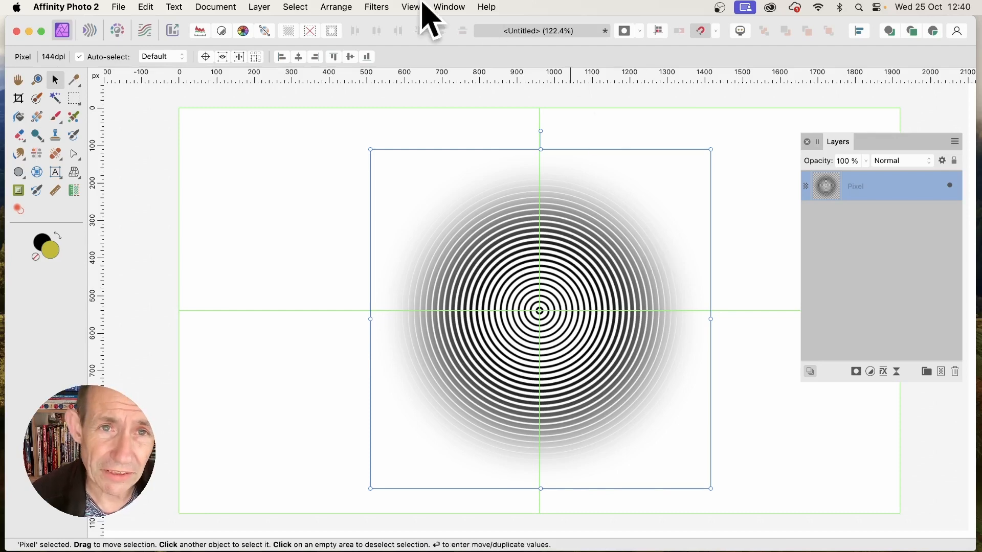
left_click(375, 7)
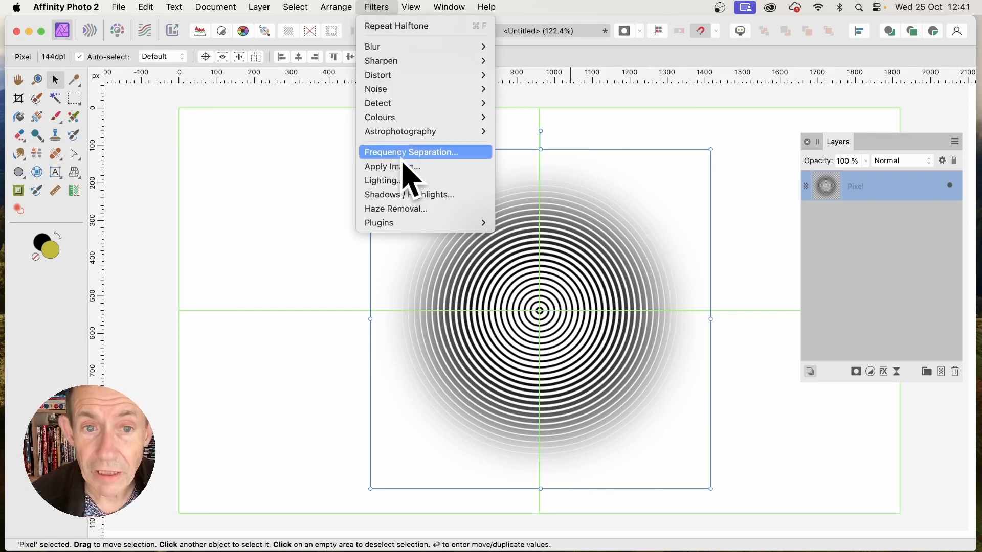
left_click(392, 167)
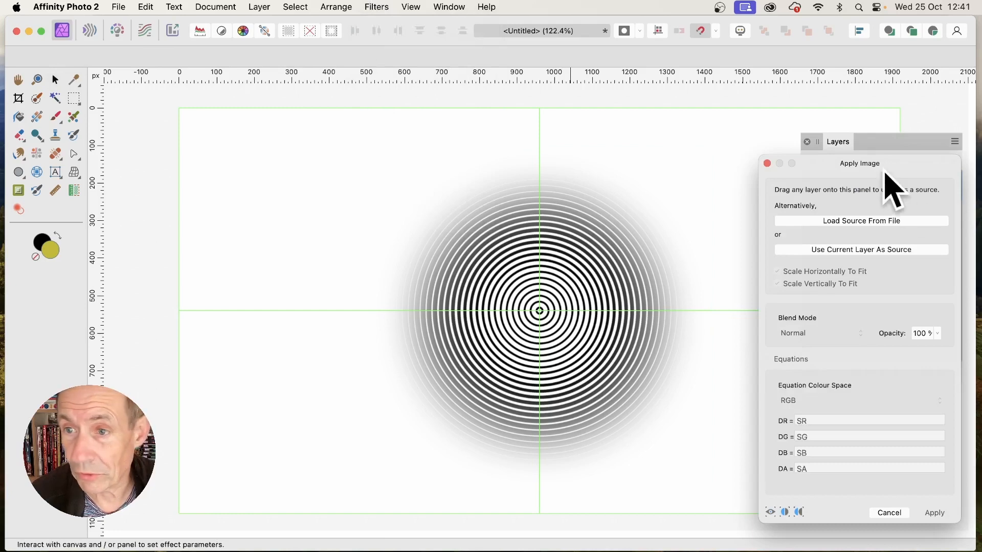
left_click_drag(859, 164, 720, 105)
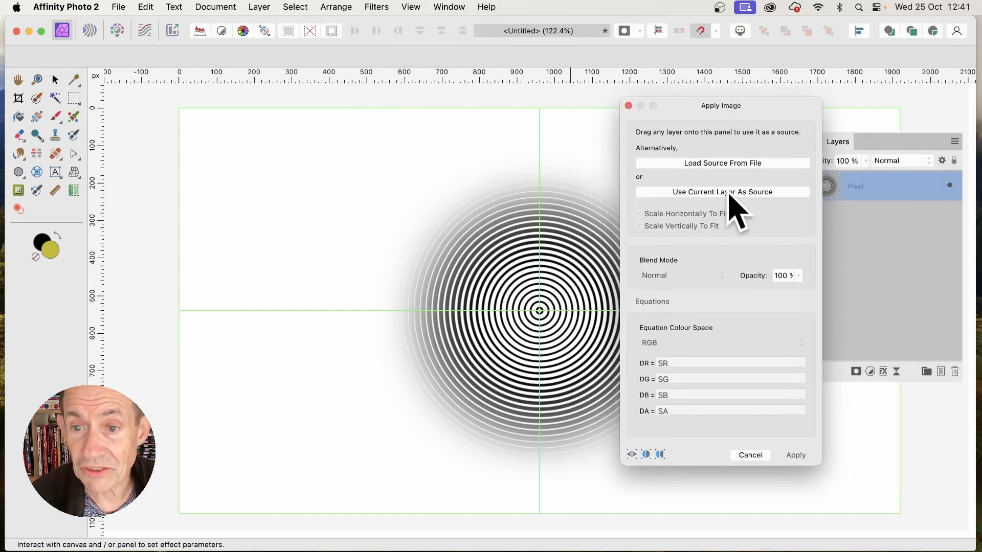
left_click(721, 192)
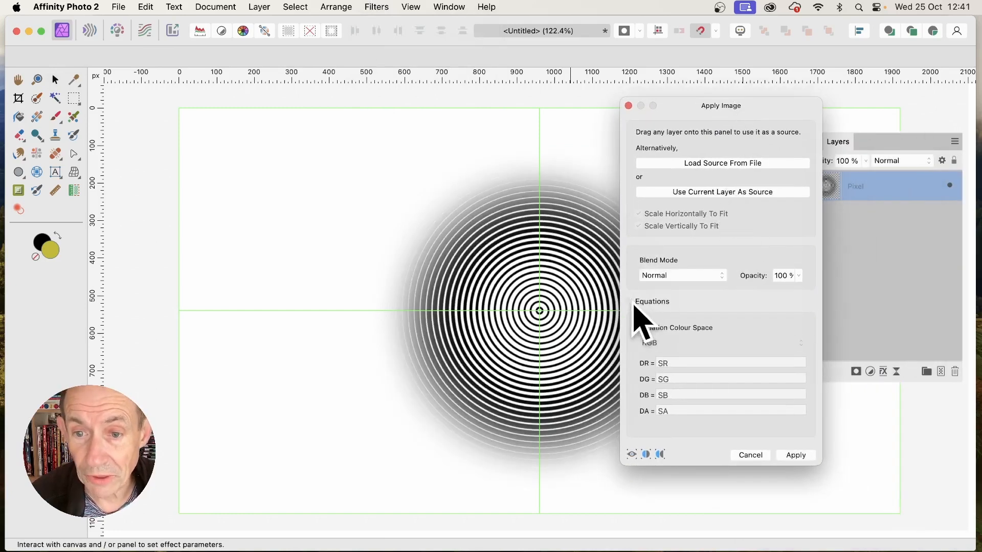
left_click(630, 301)
type("*0")
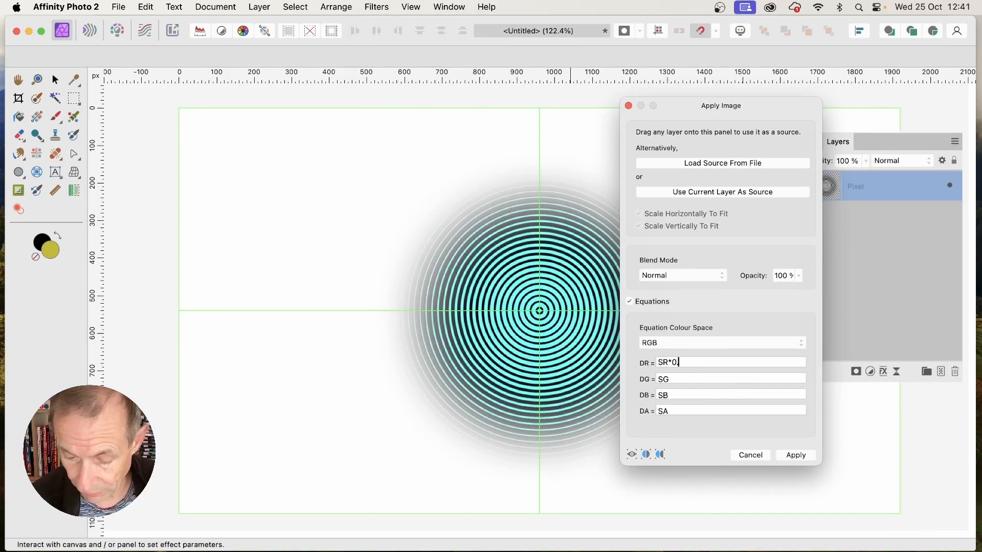
type("5")
left_click(730, 379)
type("*1.1")
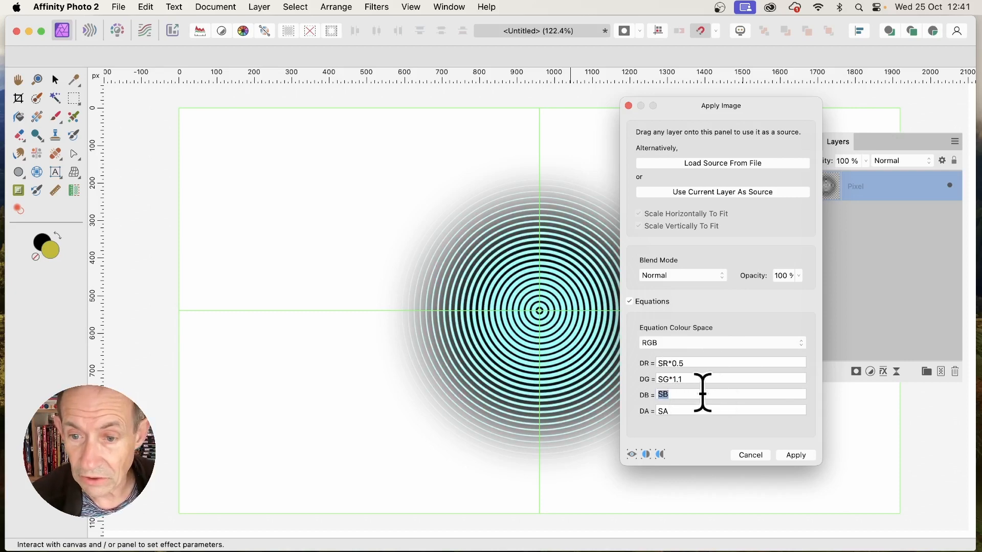
type("*")
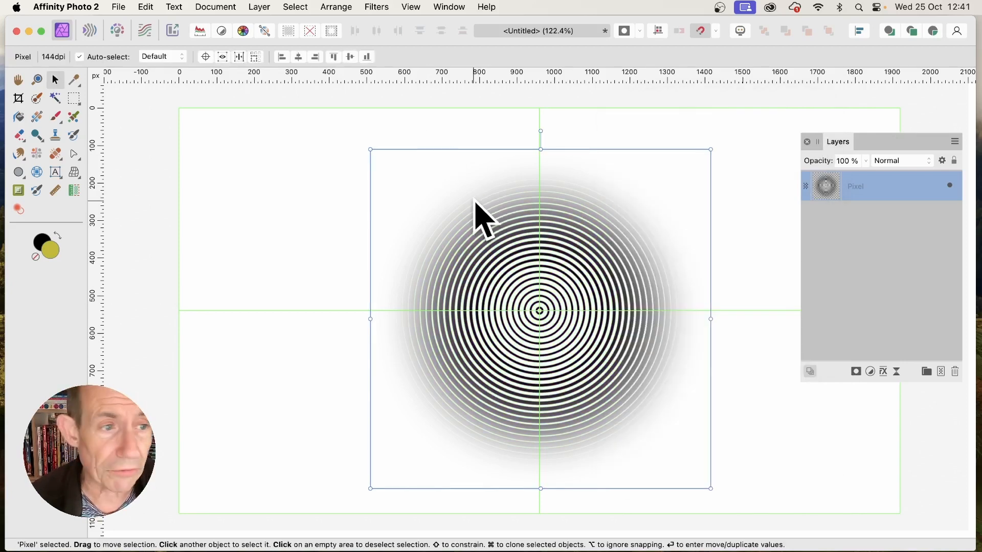
left_click(19, 172)
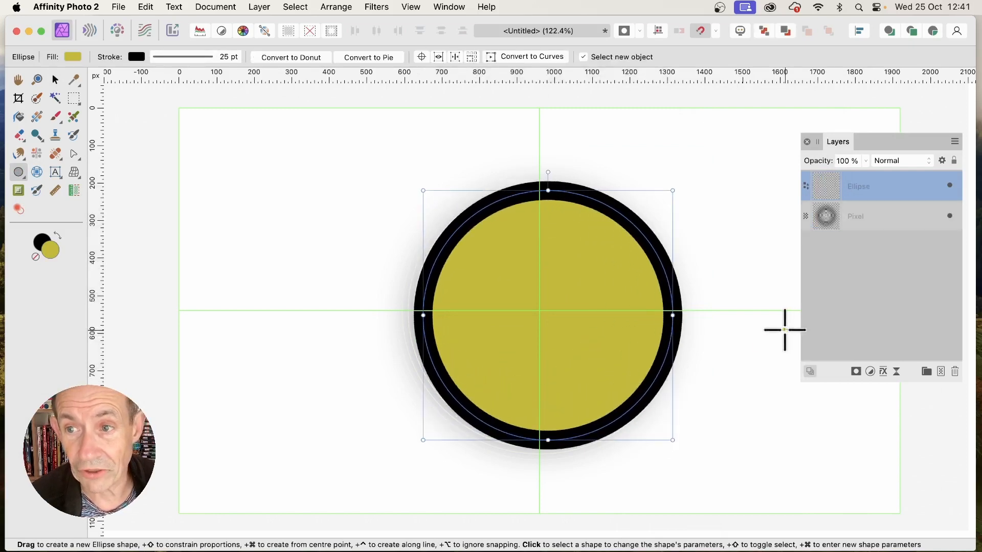
left_click(900, 160)
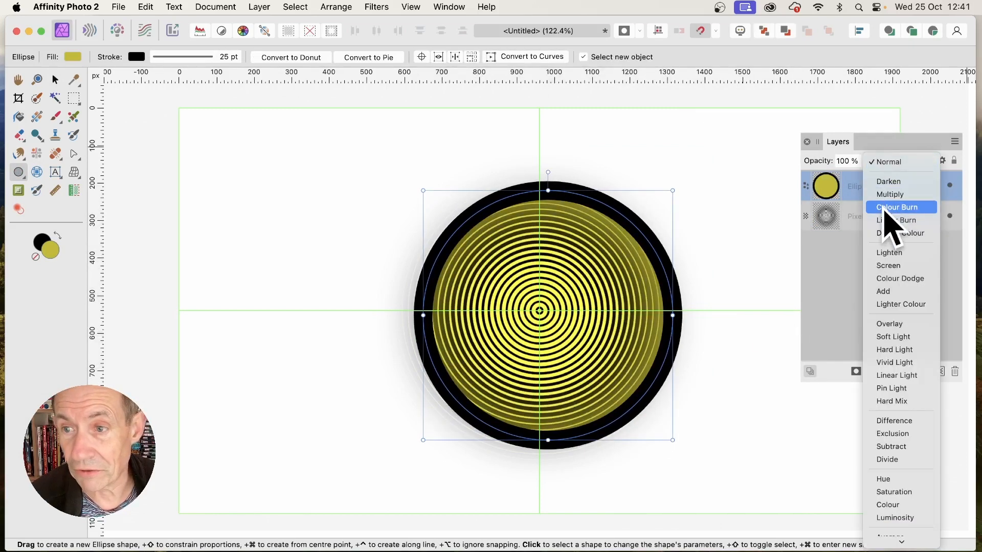
left_click(890, 194)
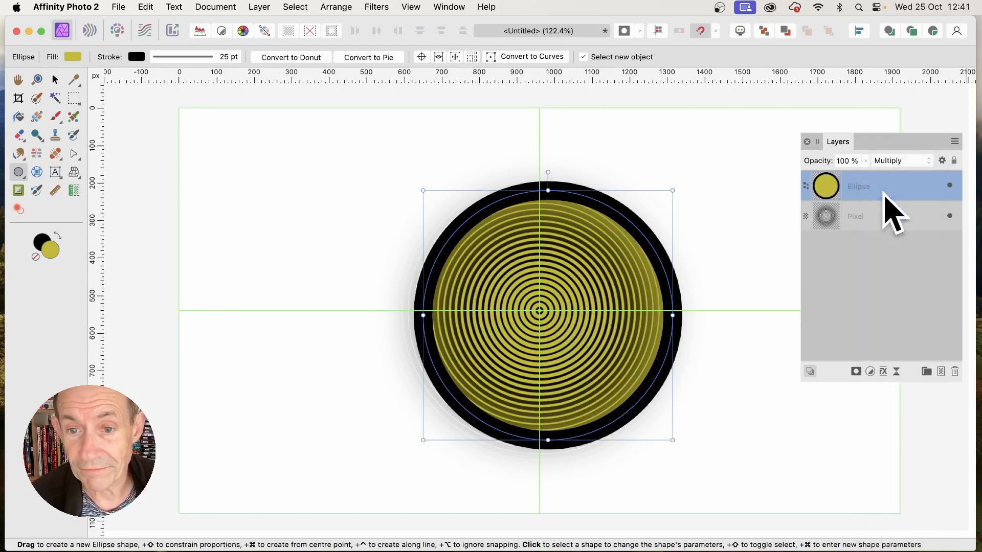
left_click(897, 160)
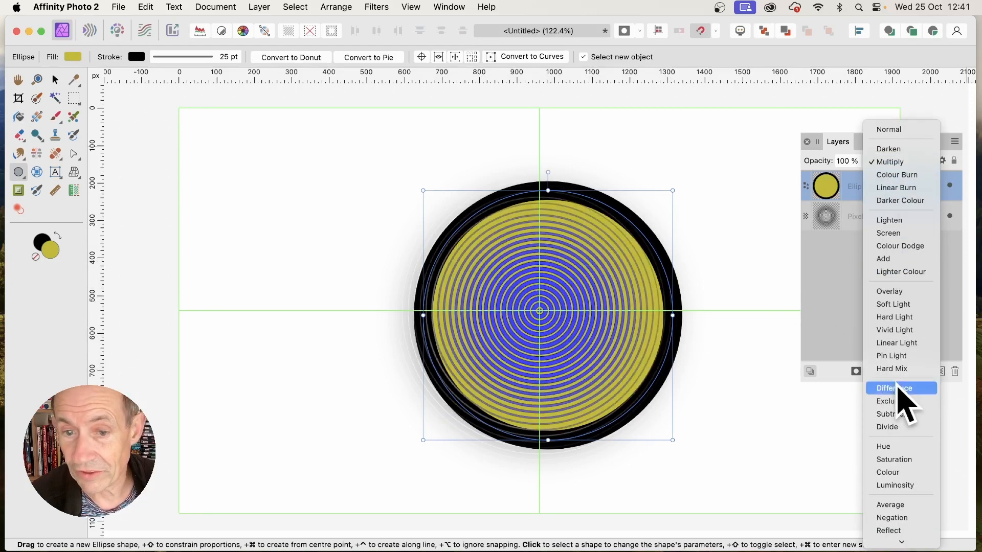
left_click(897, 388)
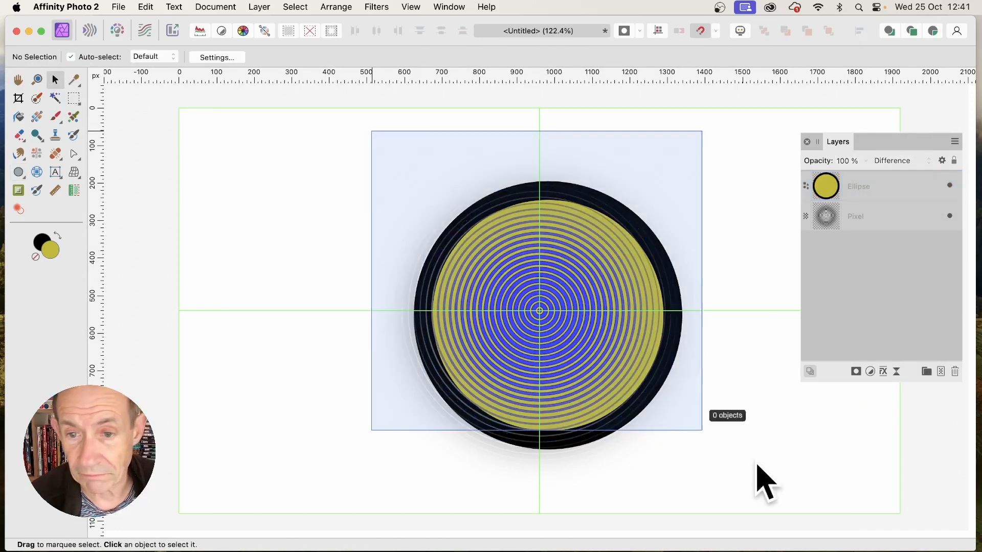
left_click(825, 186)
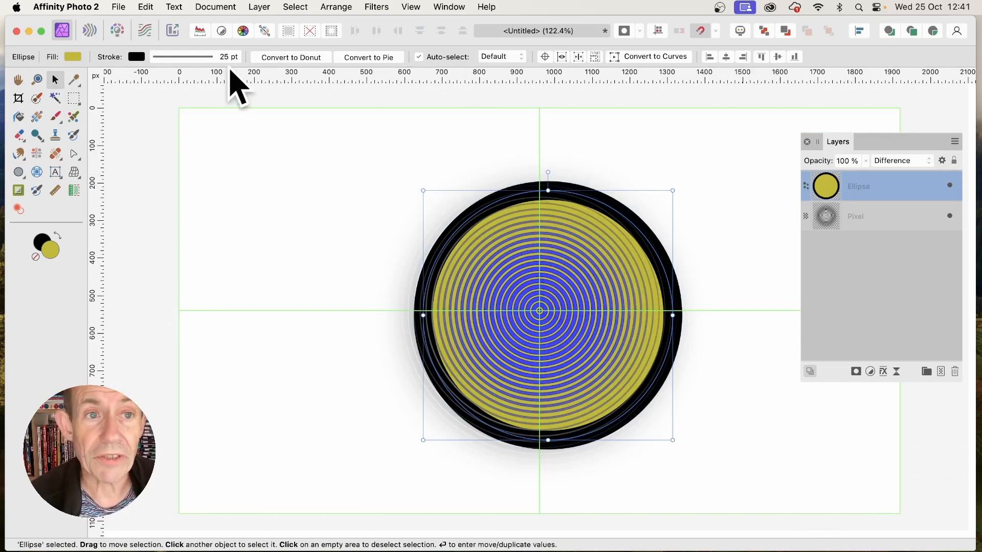
left_click(259, 6)
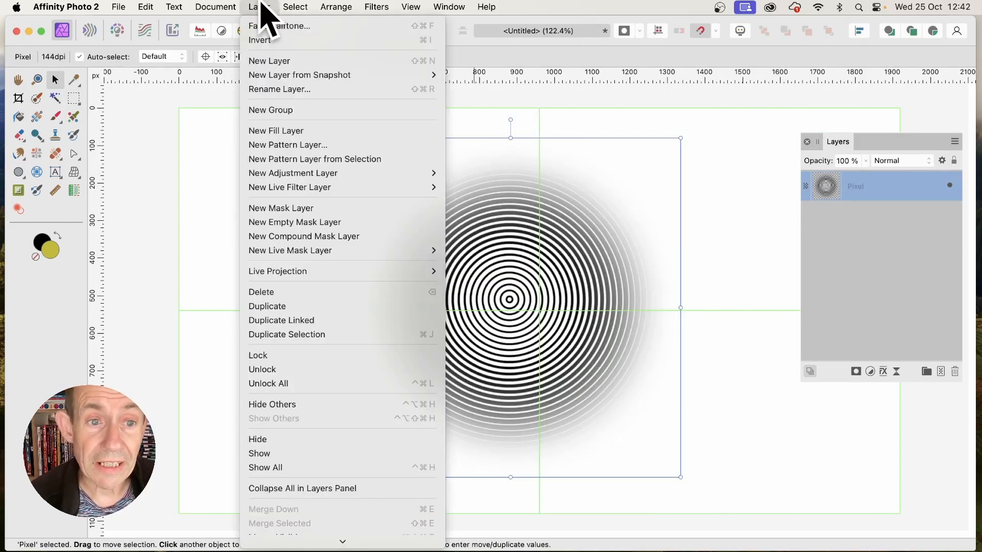
mouse_move(293, 173)
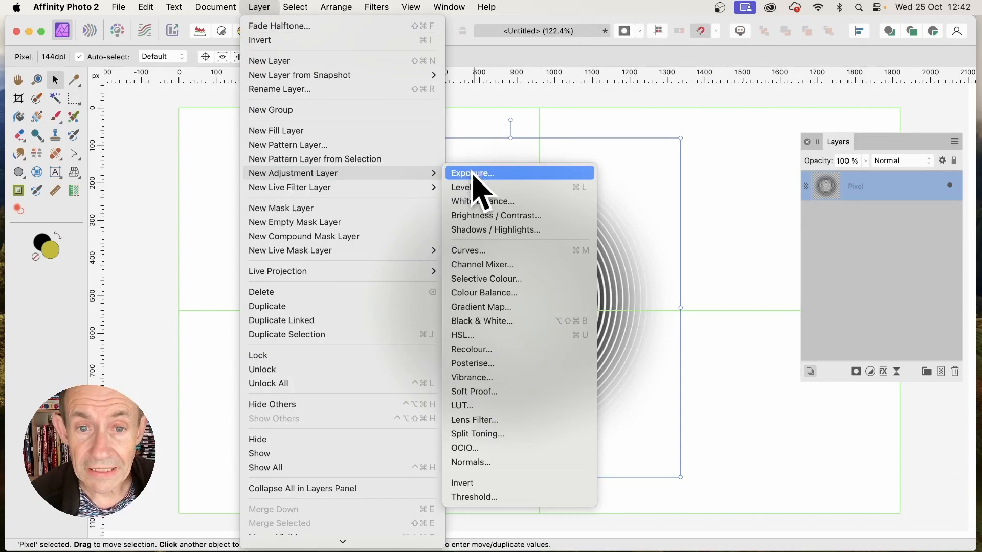
mouse_move(481, 349)
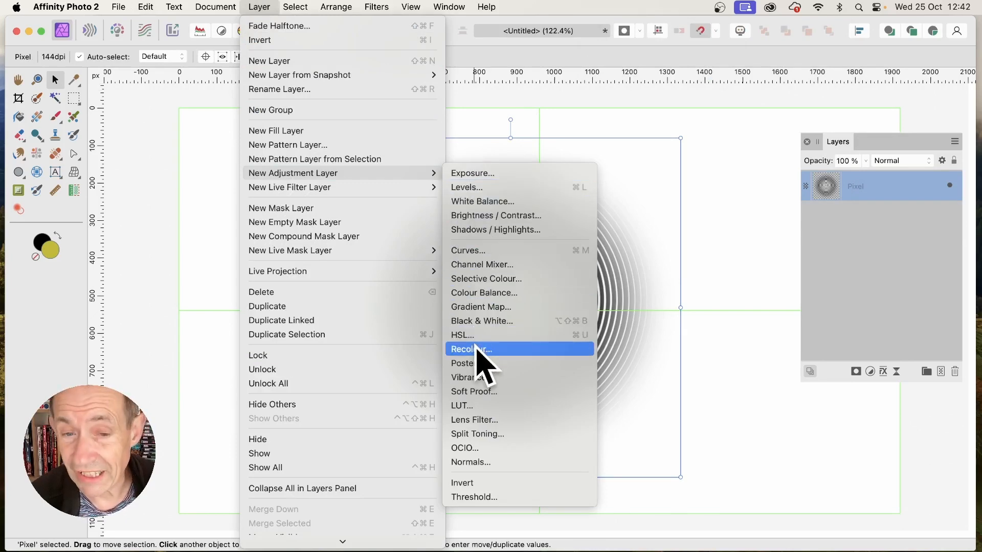
left_click(470, 349)
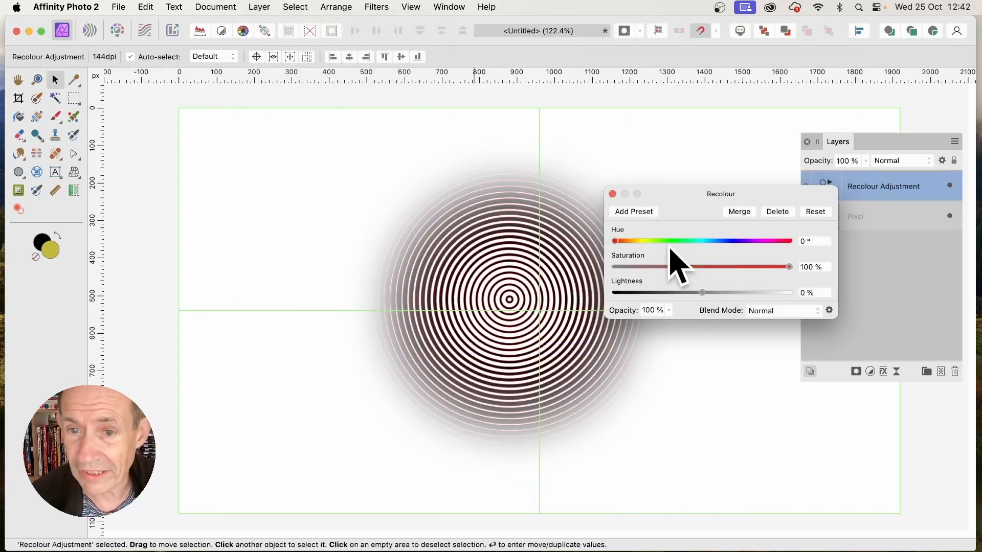
left_click_drag(701, 293, 681, 293)
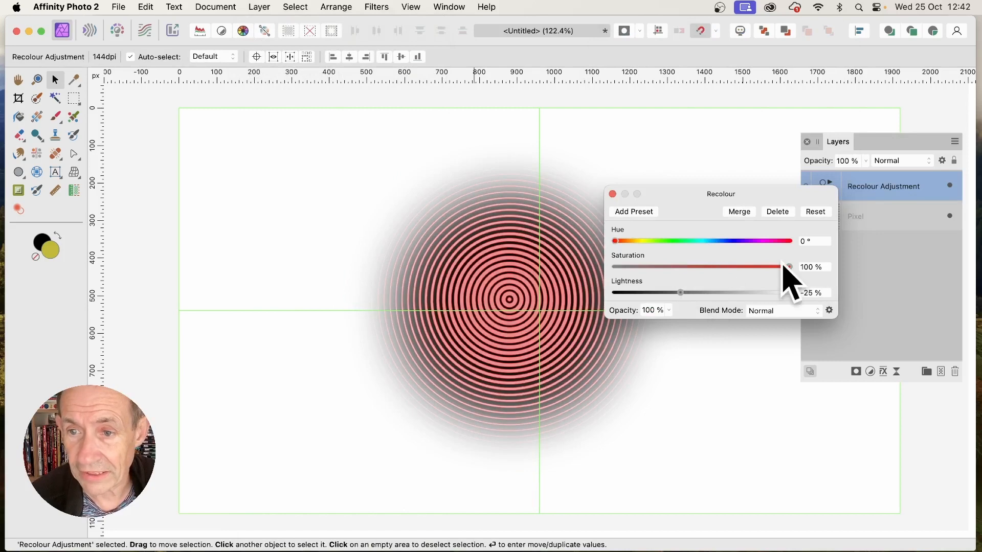
left_click_drag(791, 241, 634, 241)
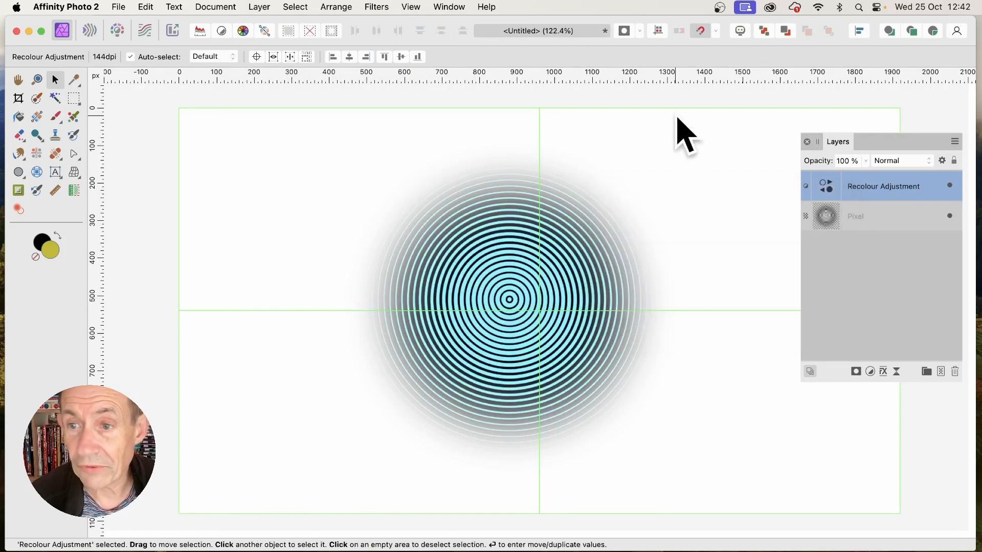
mouse_move(830, 201)
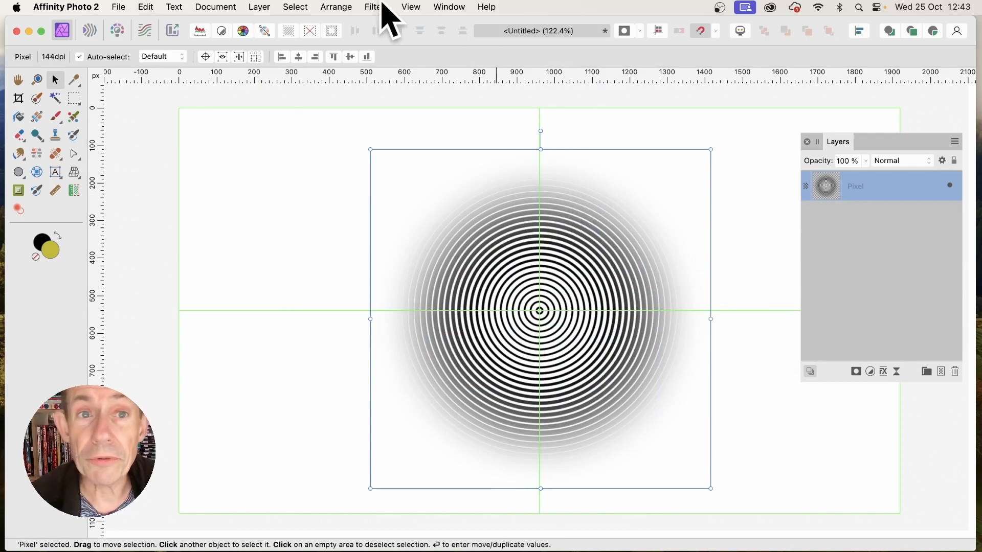
Step: Apply the Deform distortion filter to pull the rings into four offset swirl centres
left_click(376, 6)
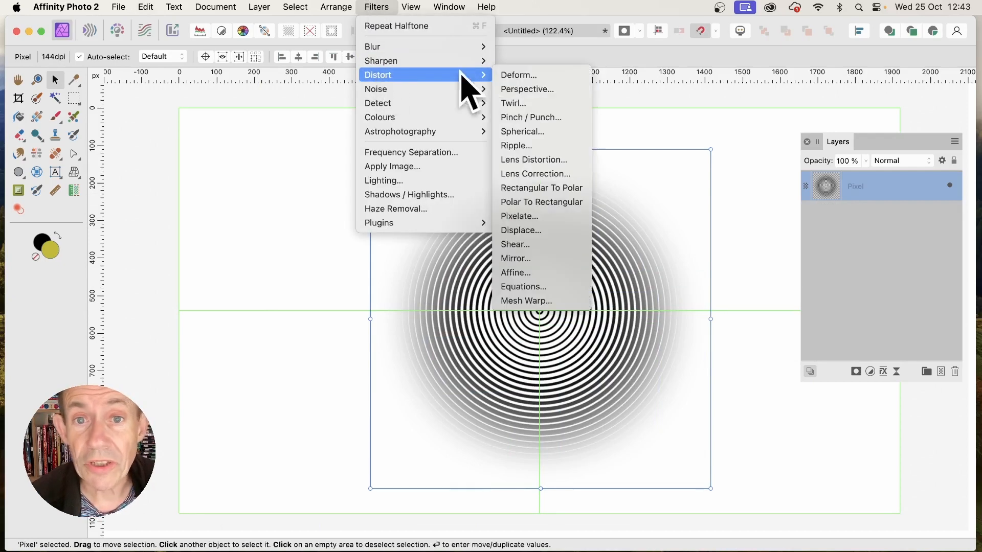
mouse_move(517, 75)
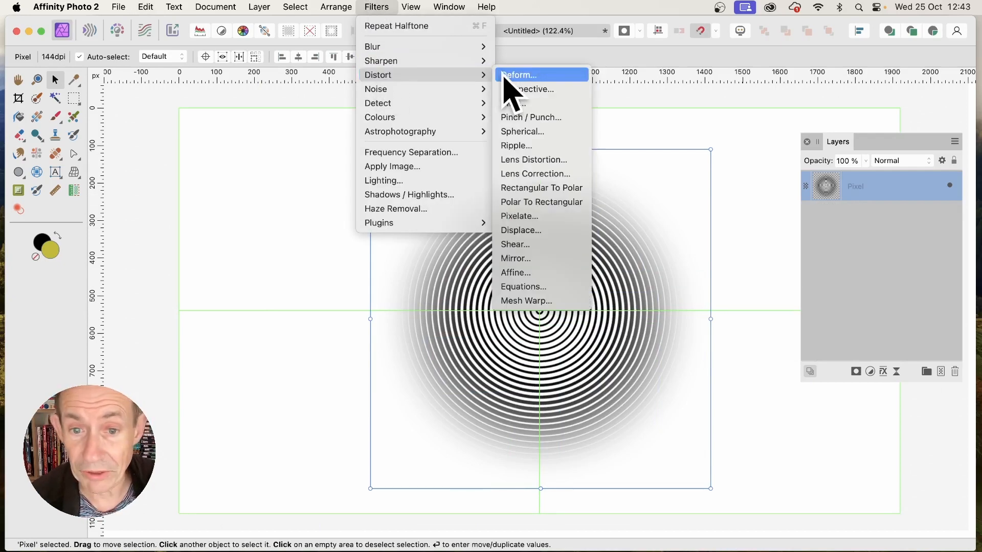
left_click(517, 75)
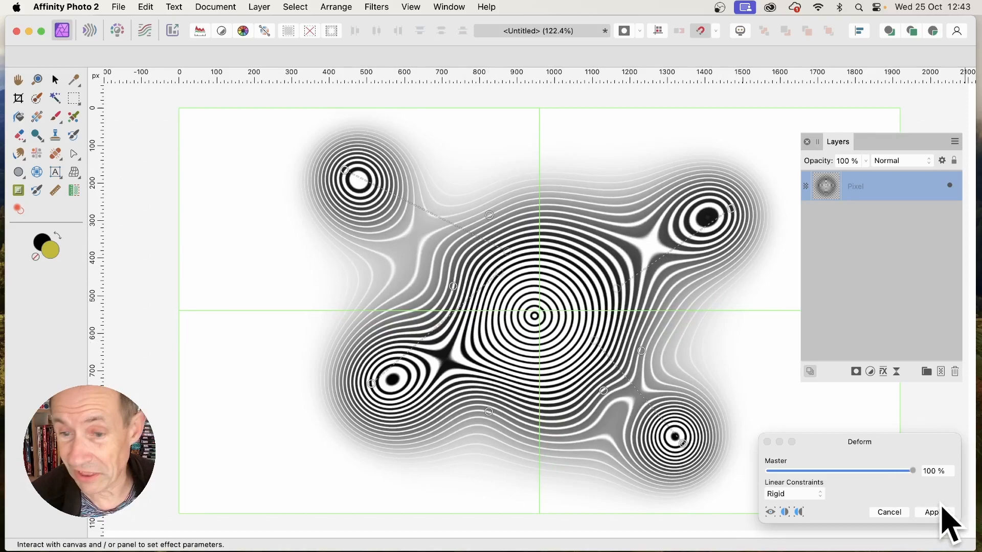
left_click(930, 512)
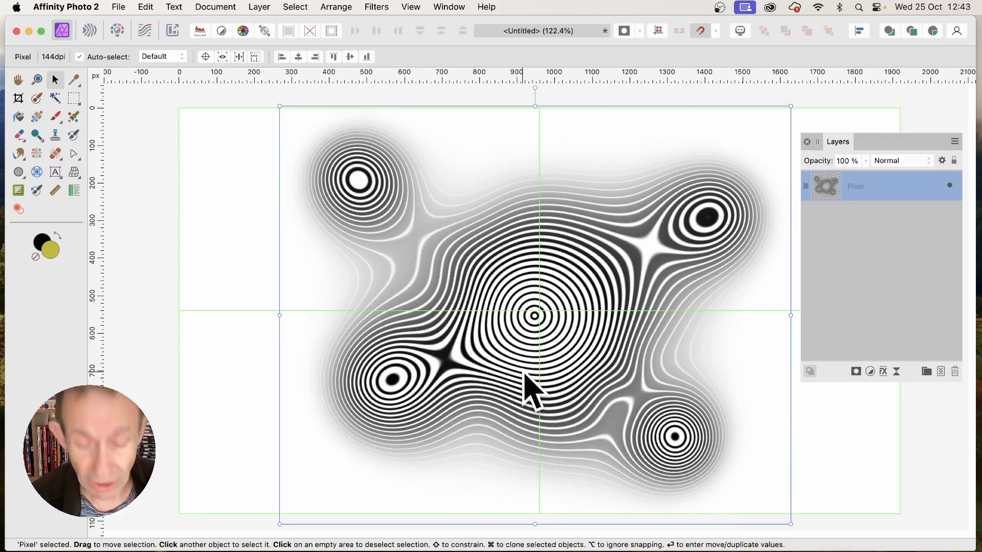